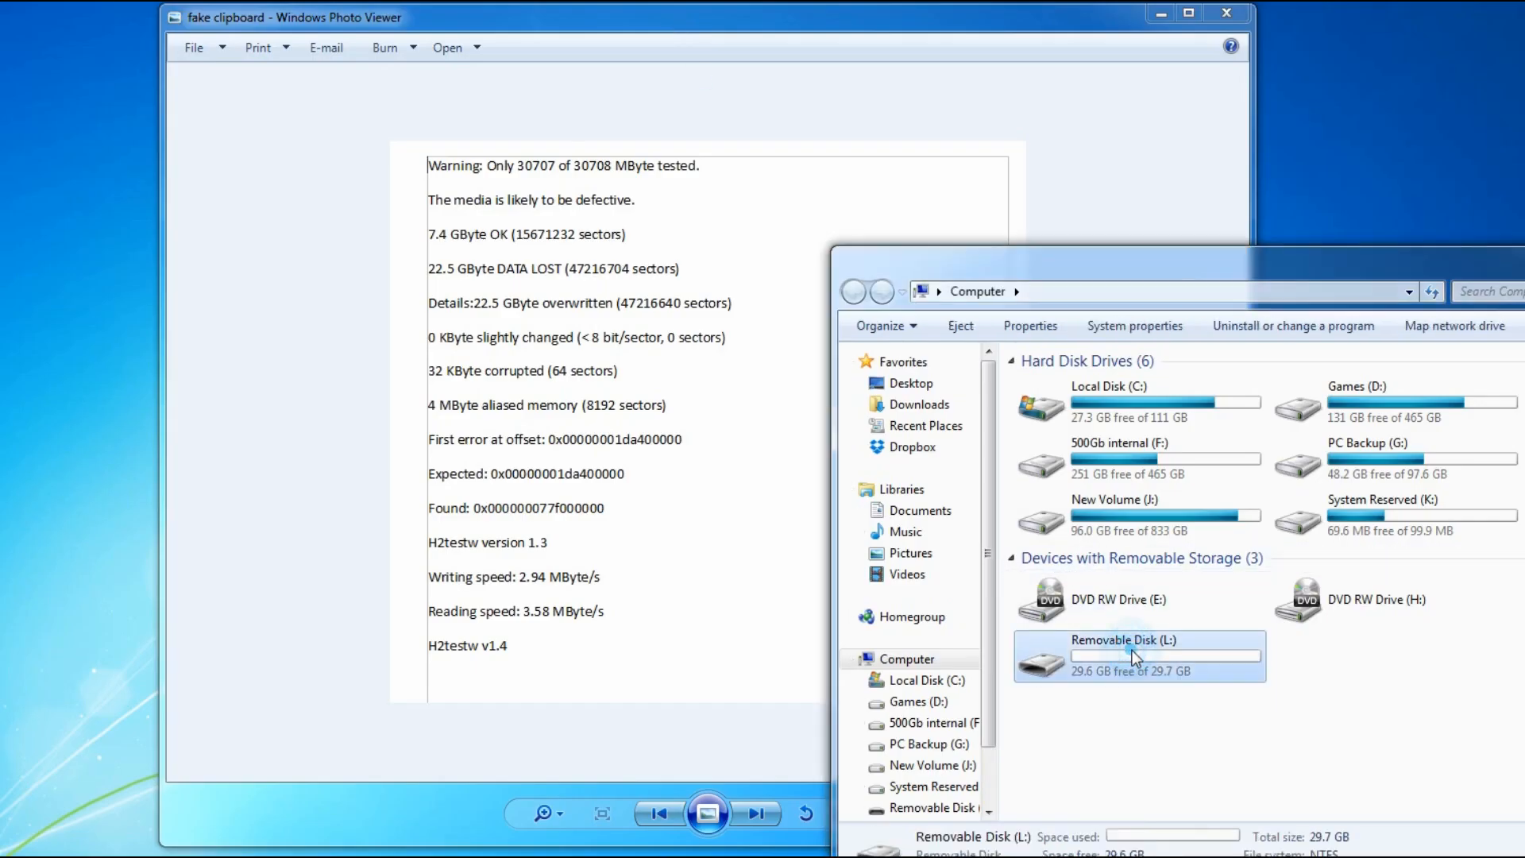
mouse_move(1134, 656)
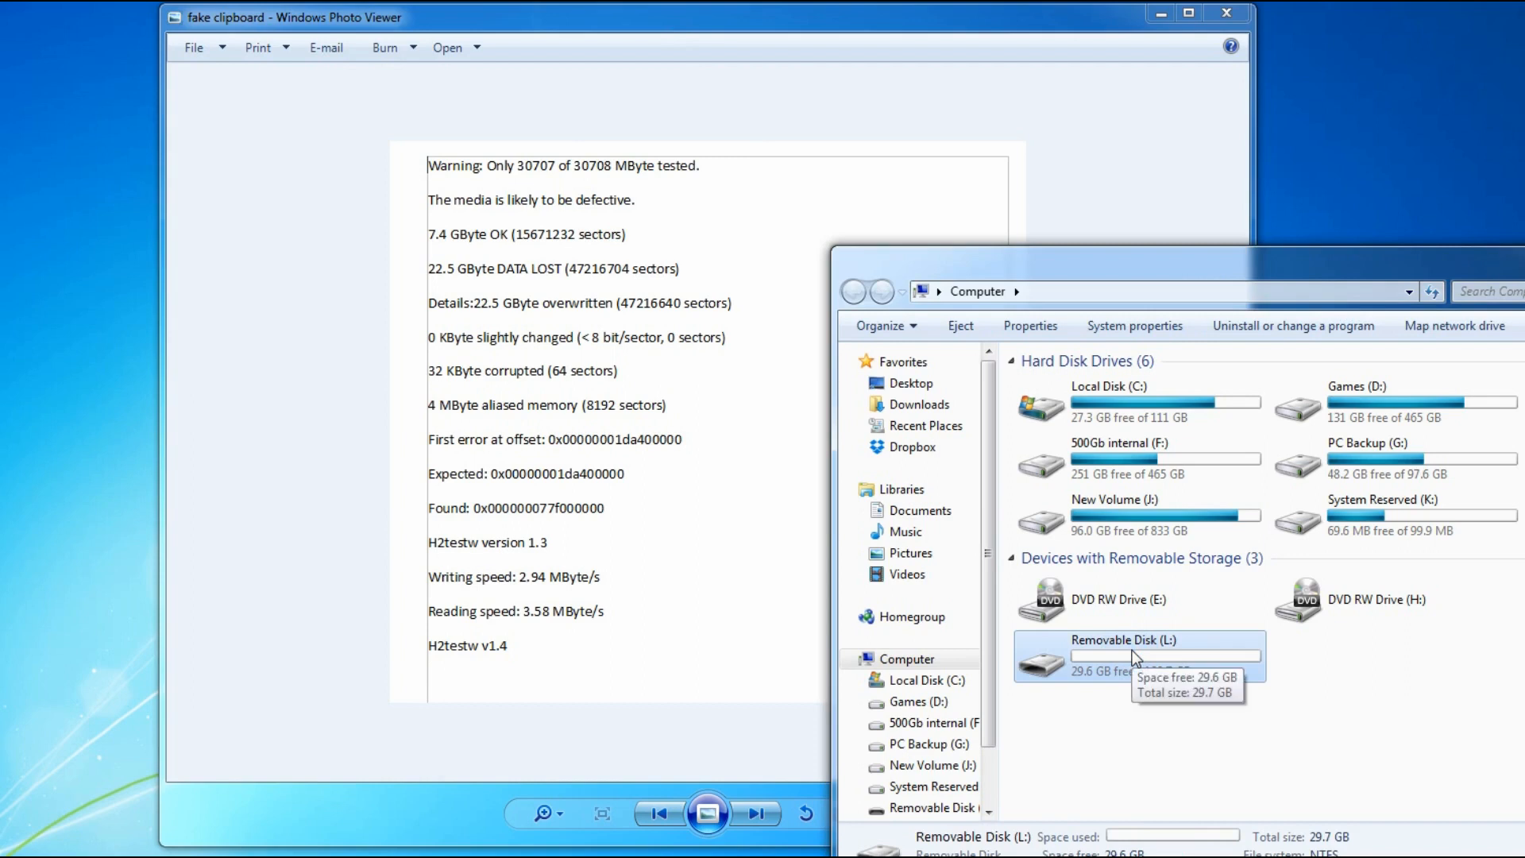
mouse_move(1136, 655)
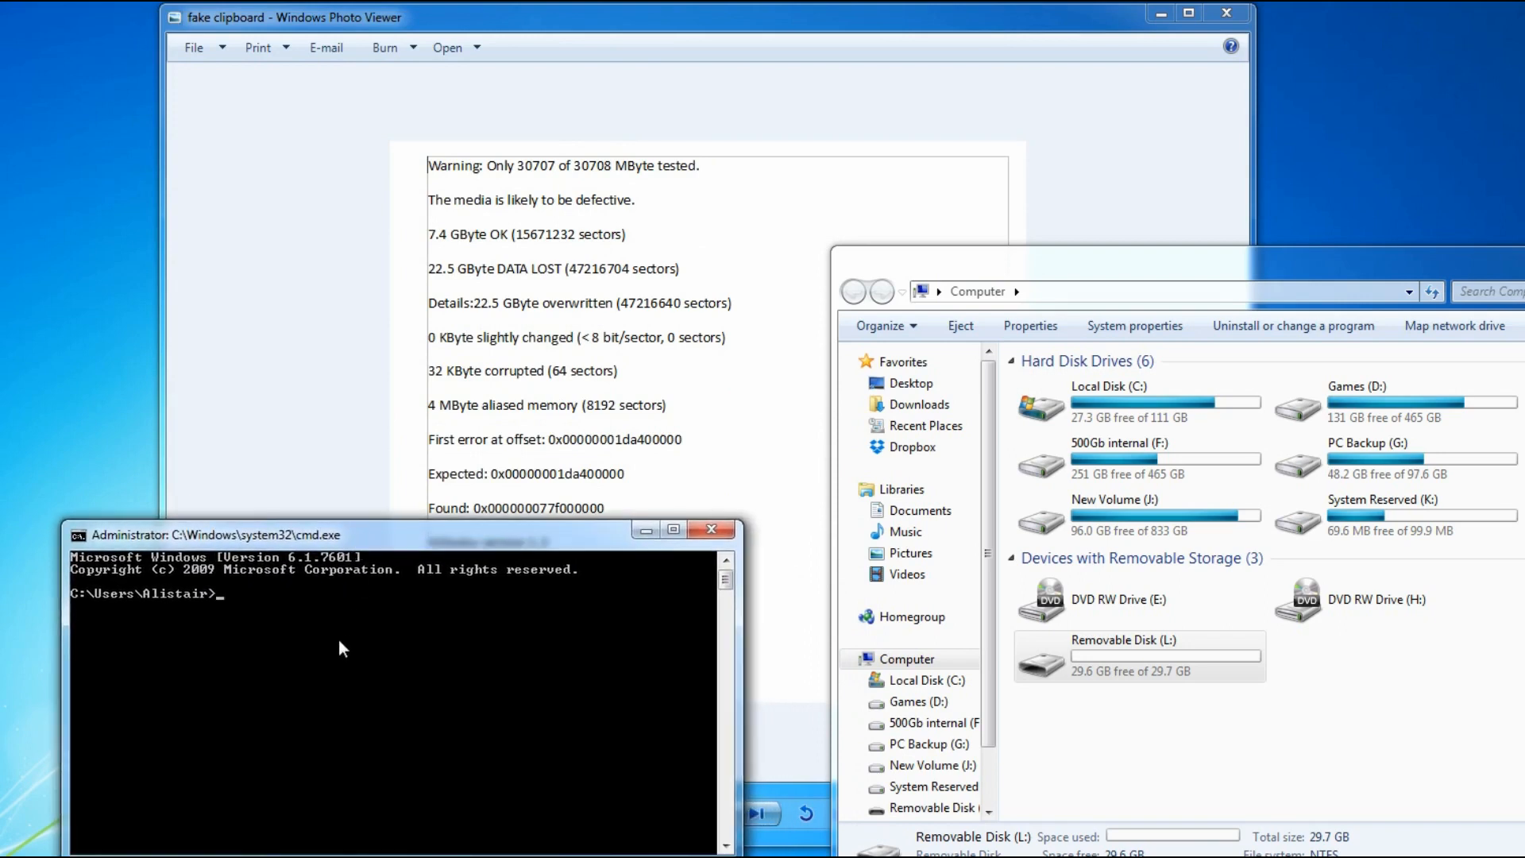
Step: Start DiskPart, list all volumes and select the 29 GB removable Volume 8 (L:)
text(diskpart)
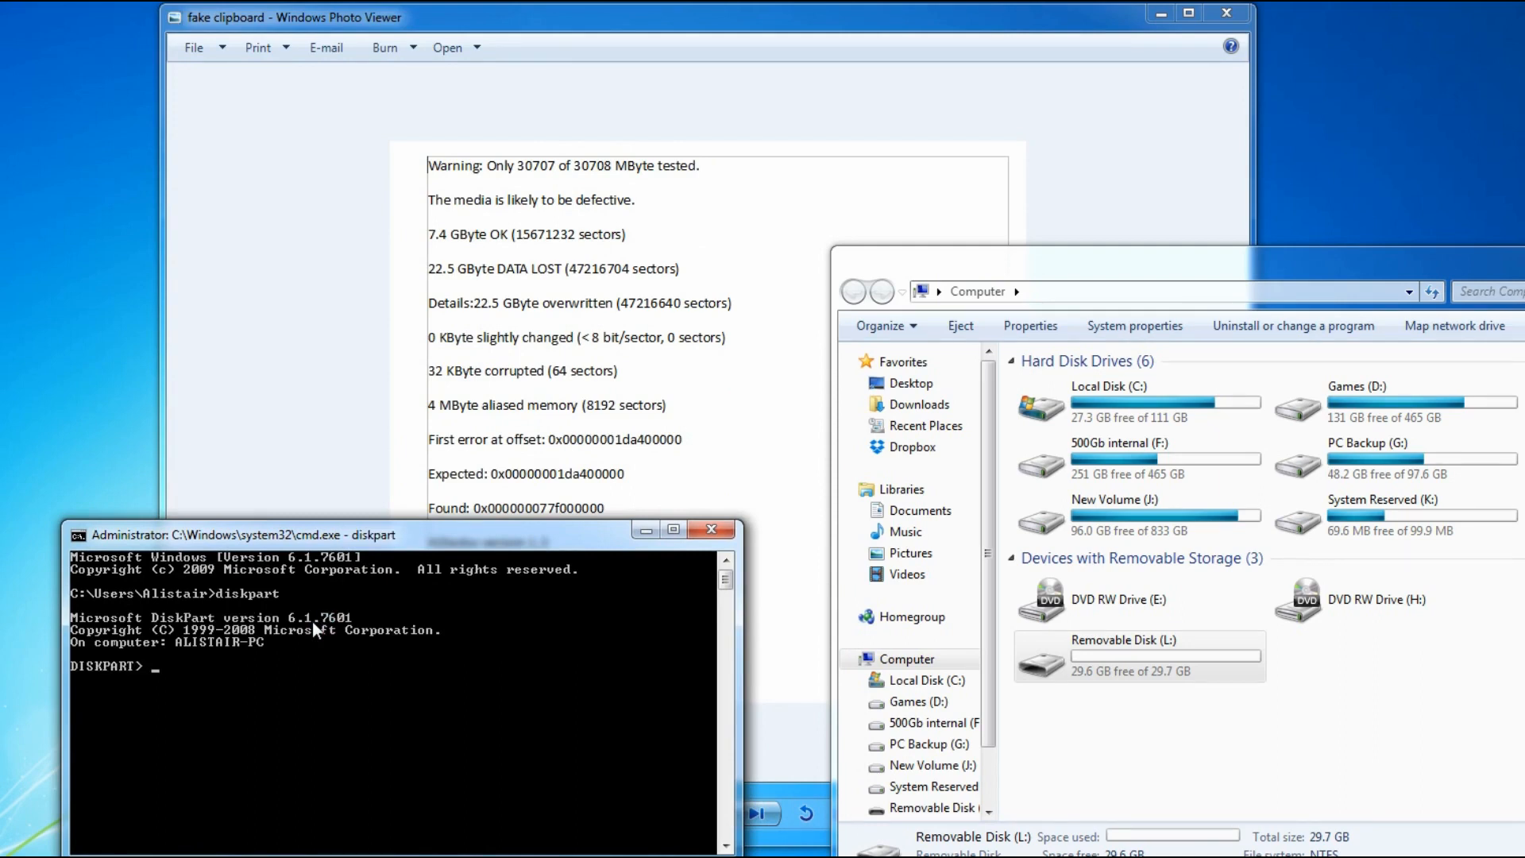
text(list volume)
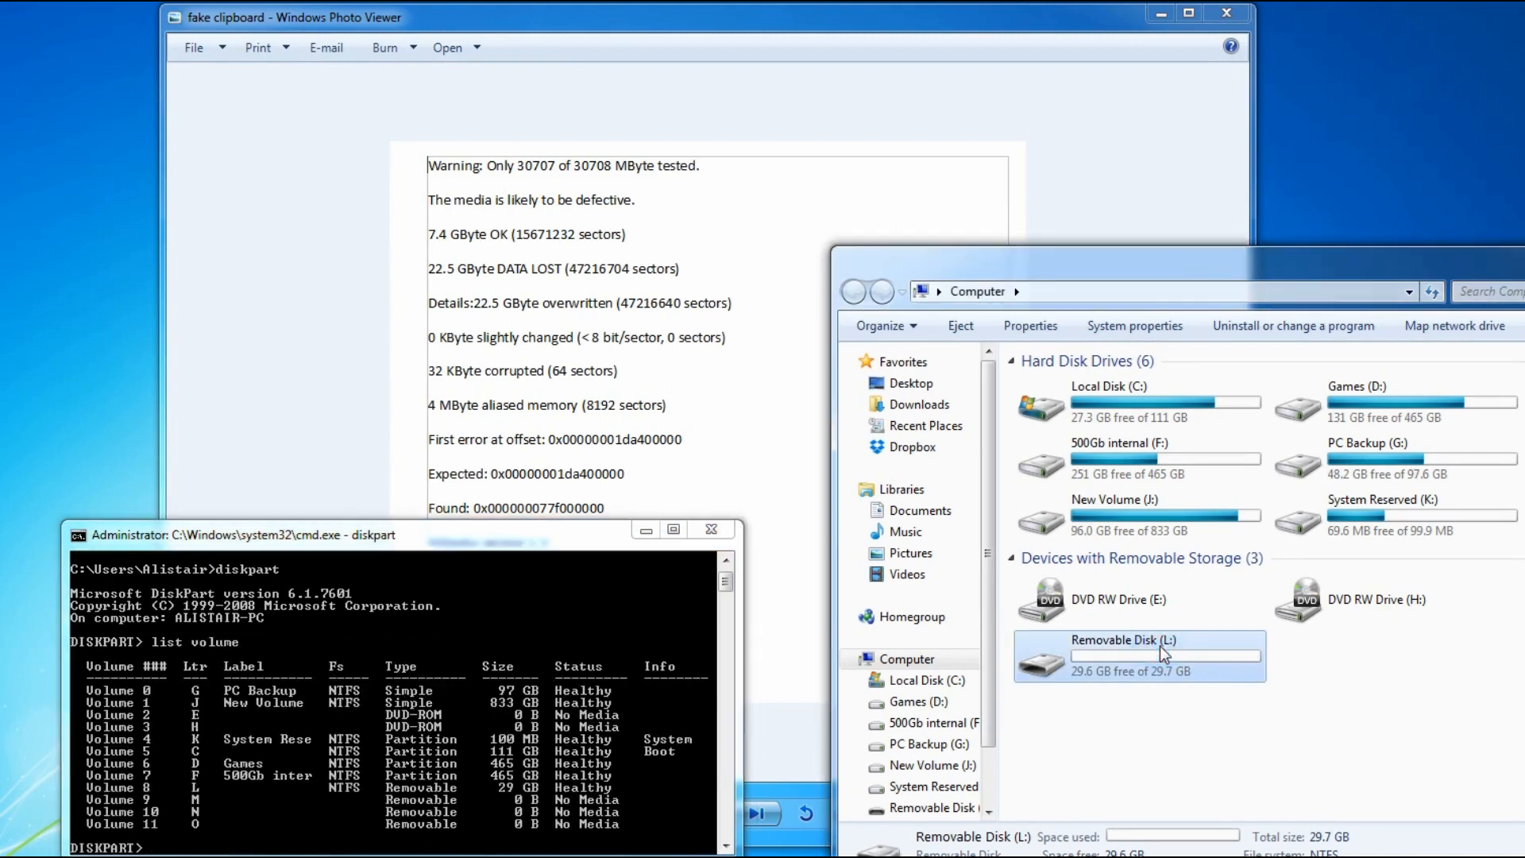
mouse_move(108, 810)
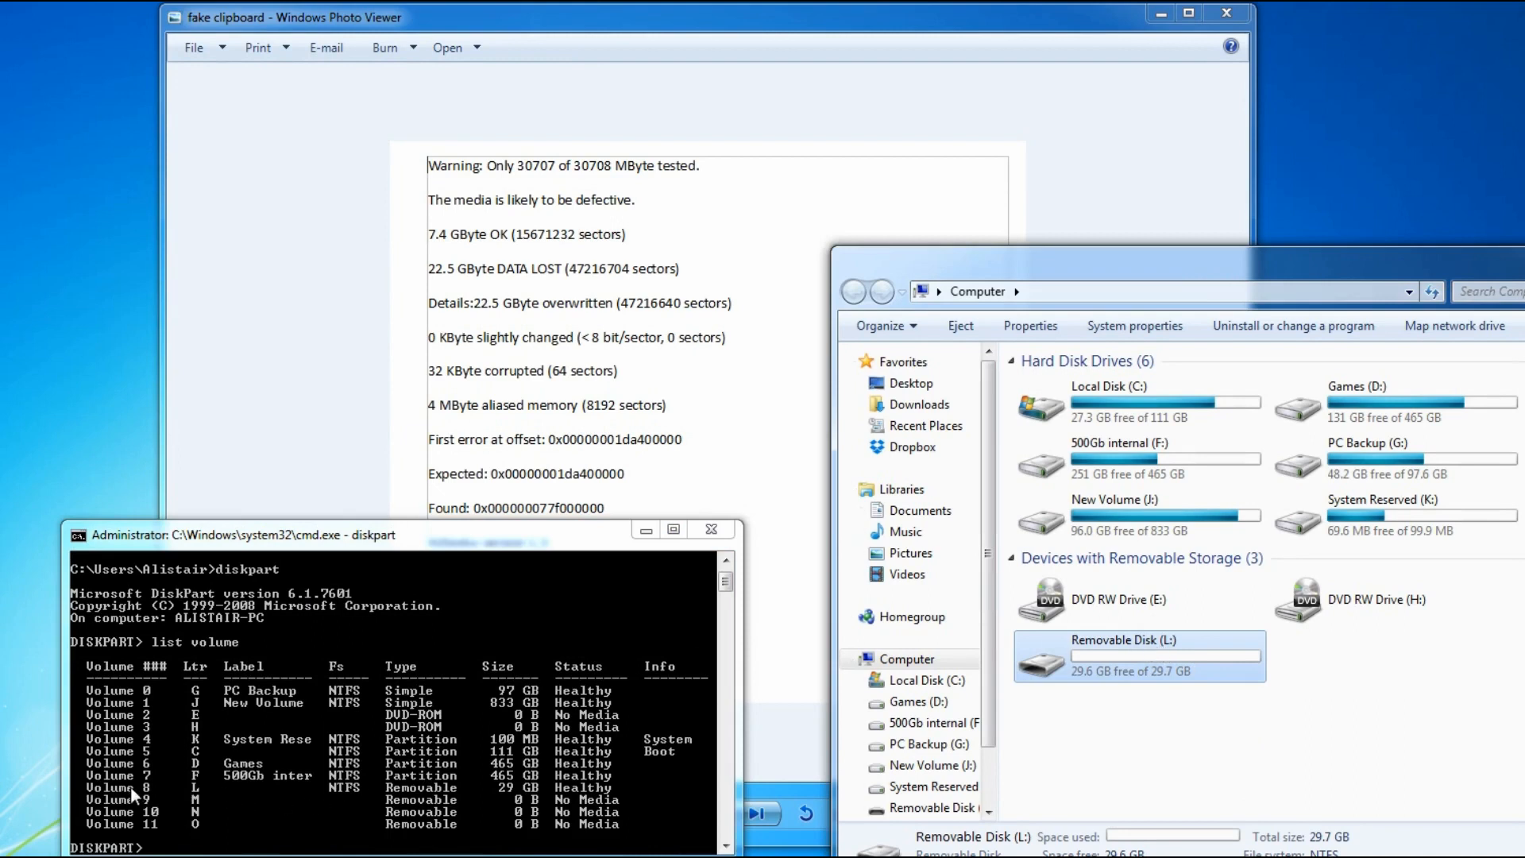
mouse_move(205, 778)
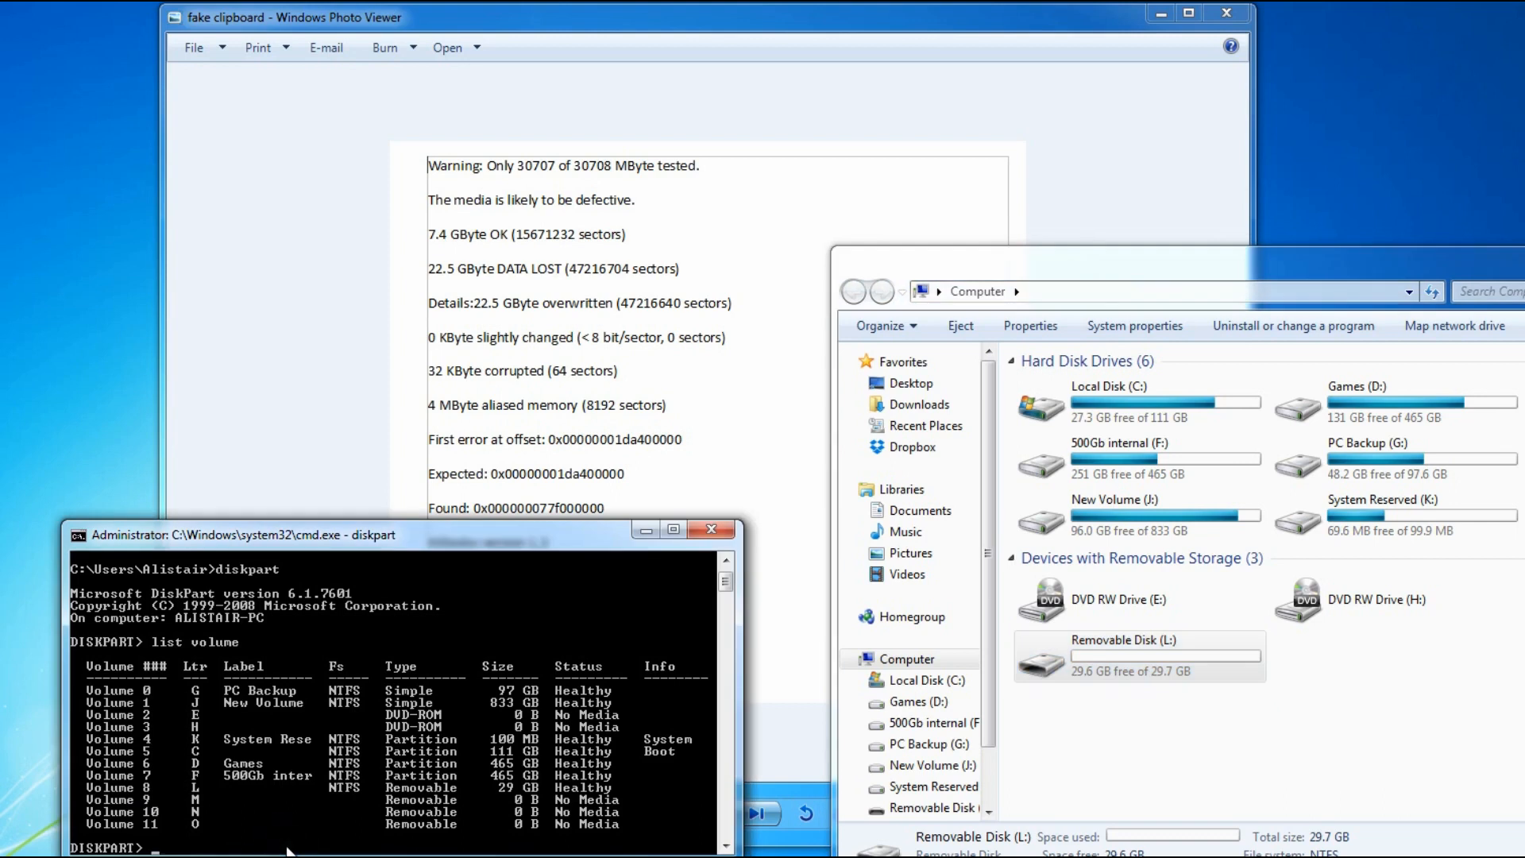
text(select volume l)
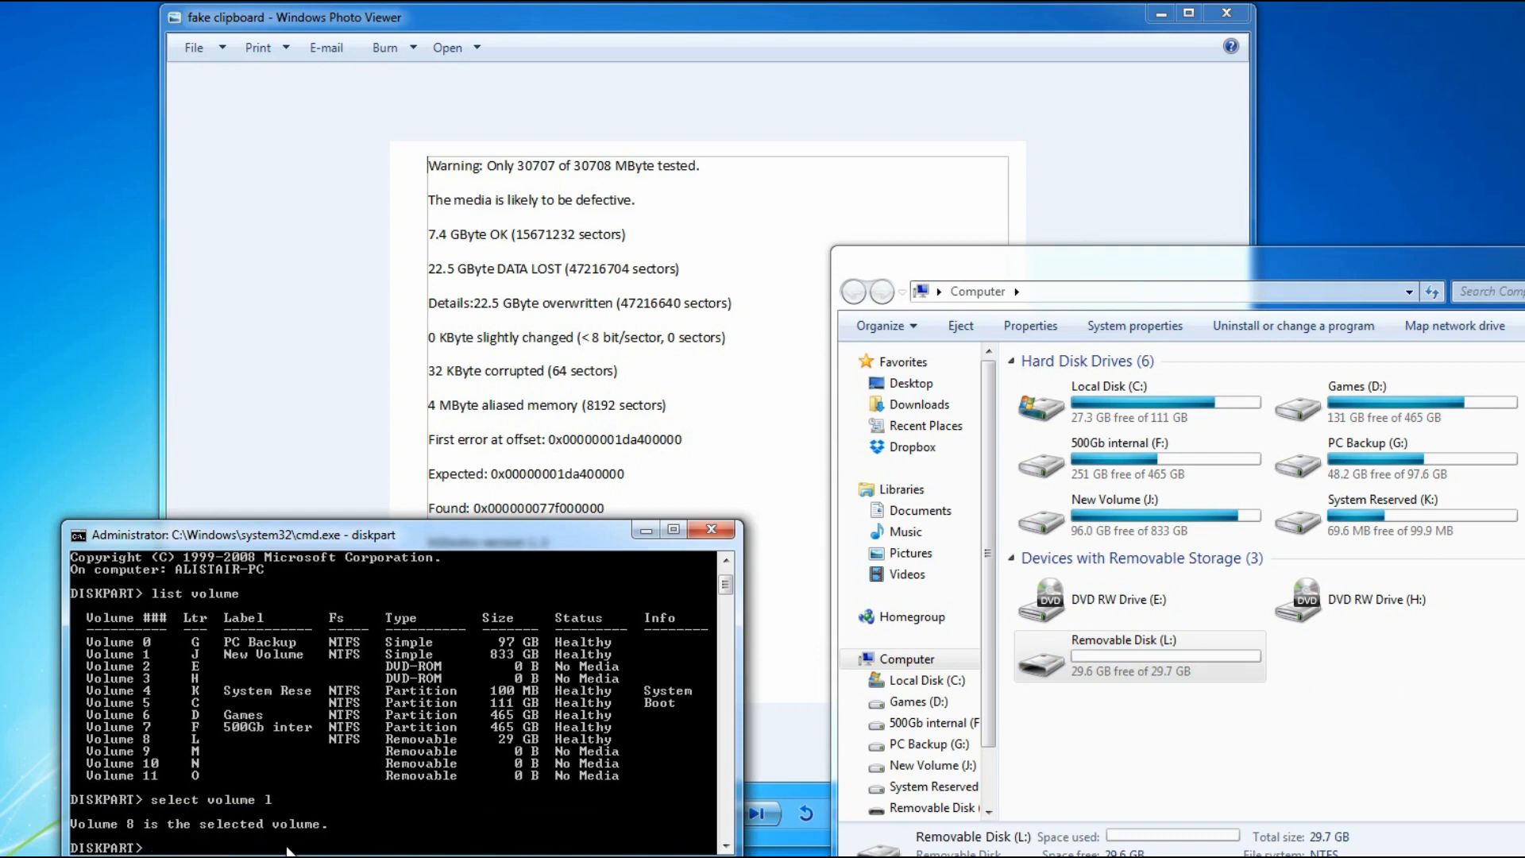
mouse_move(434, 245)
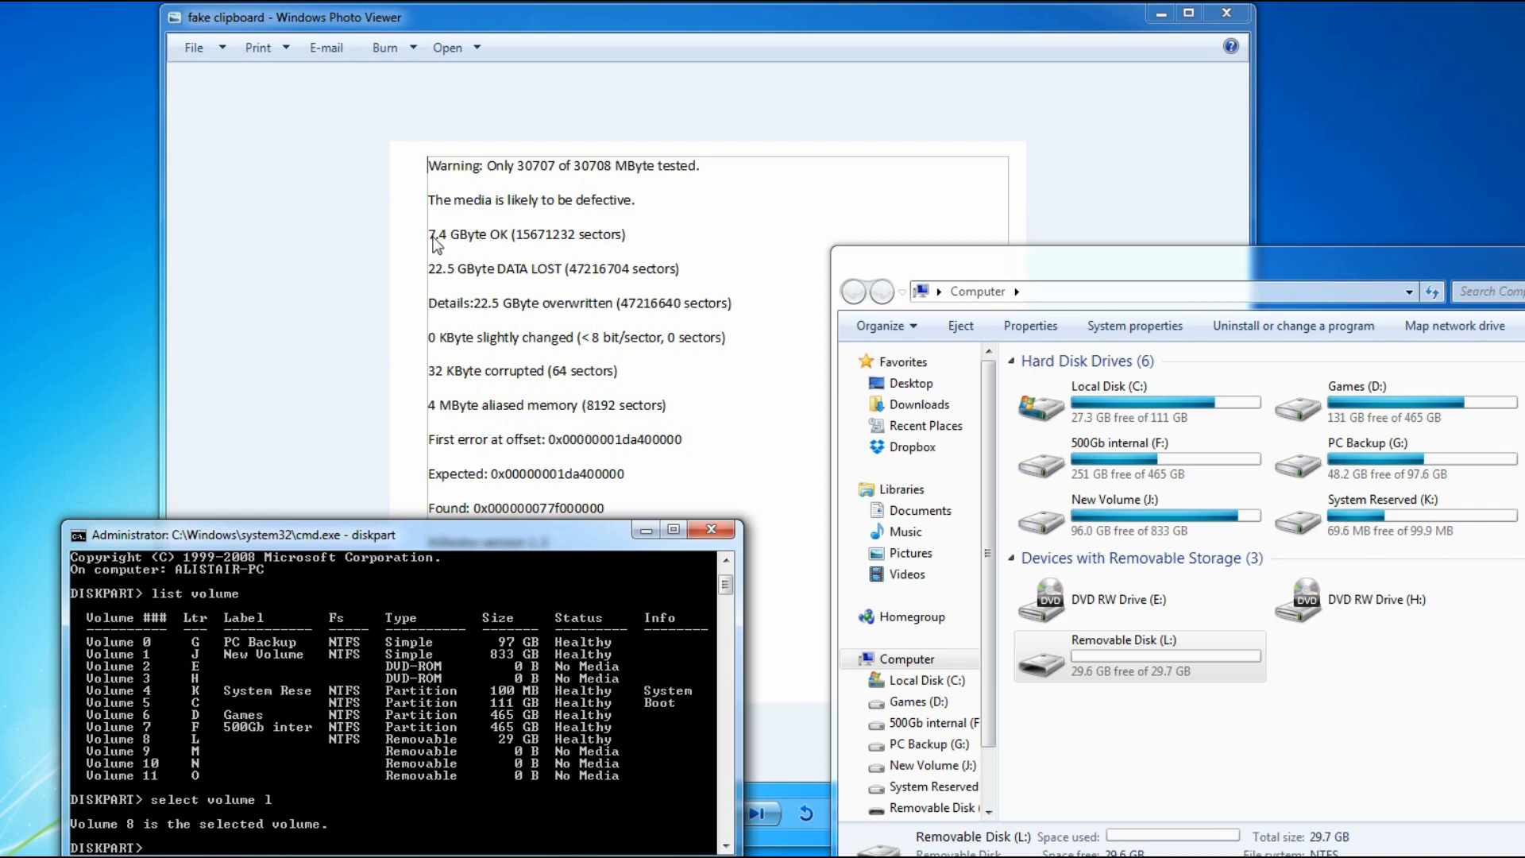
mouse_move(543, 171)
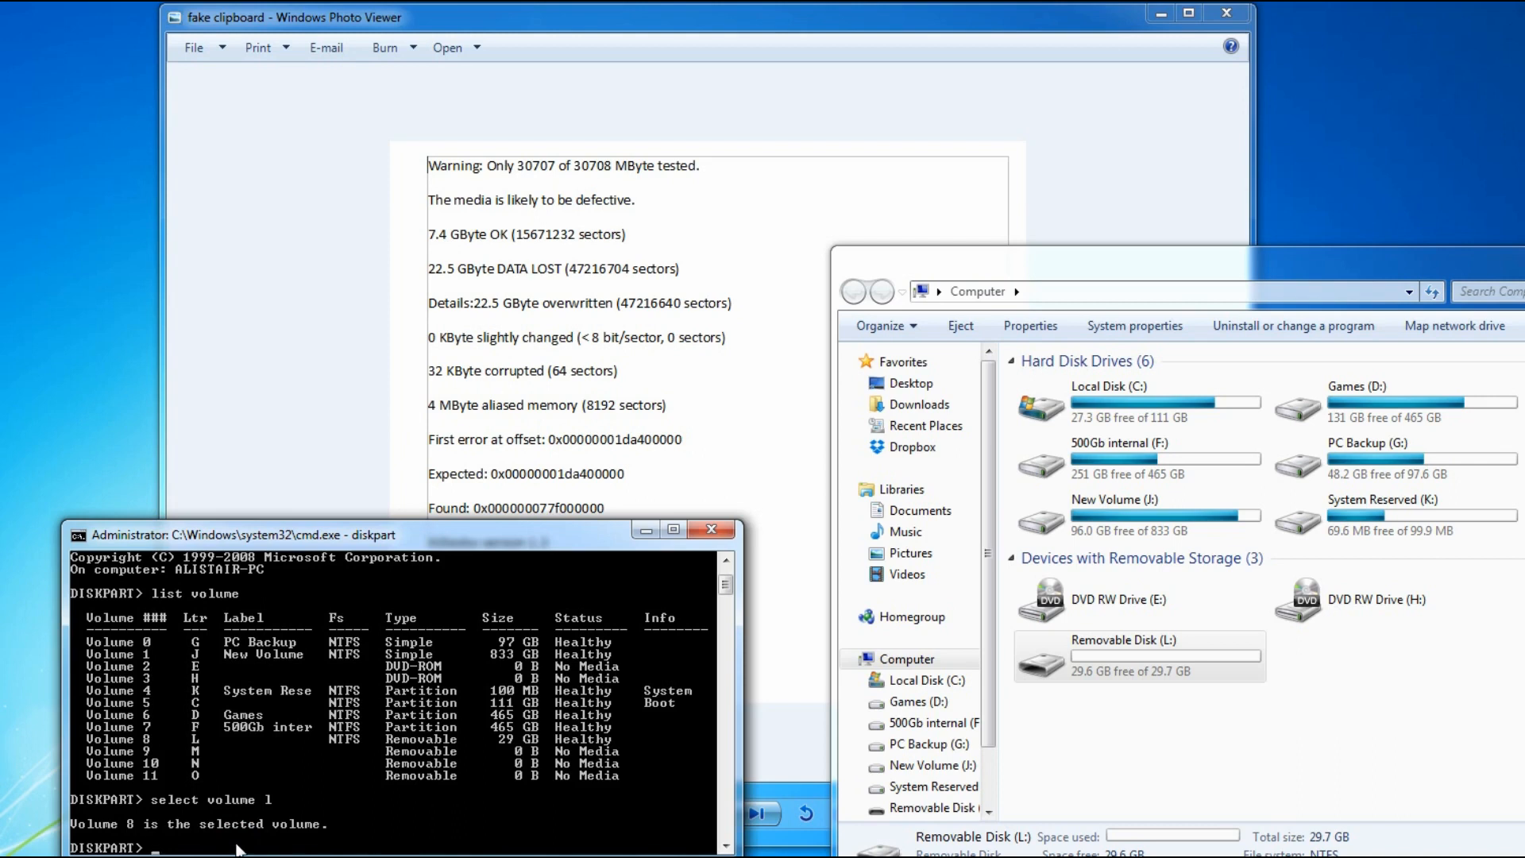
Step: Shrink Volume 8 with shrink desired 10000, removing 9 GB and leaving L: at 19.9 GB
text(shrink des)
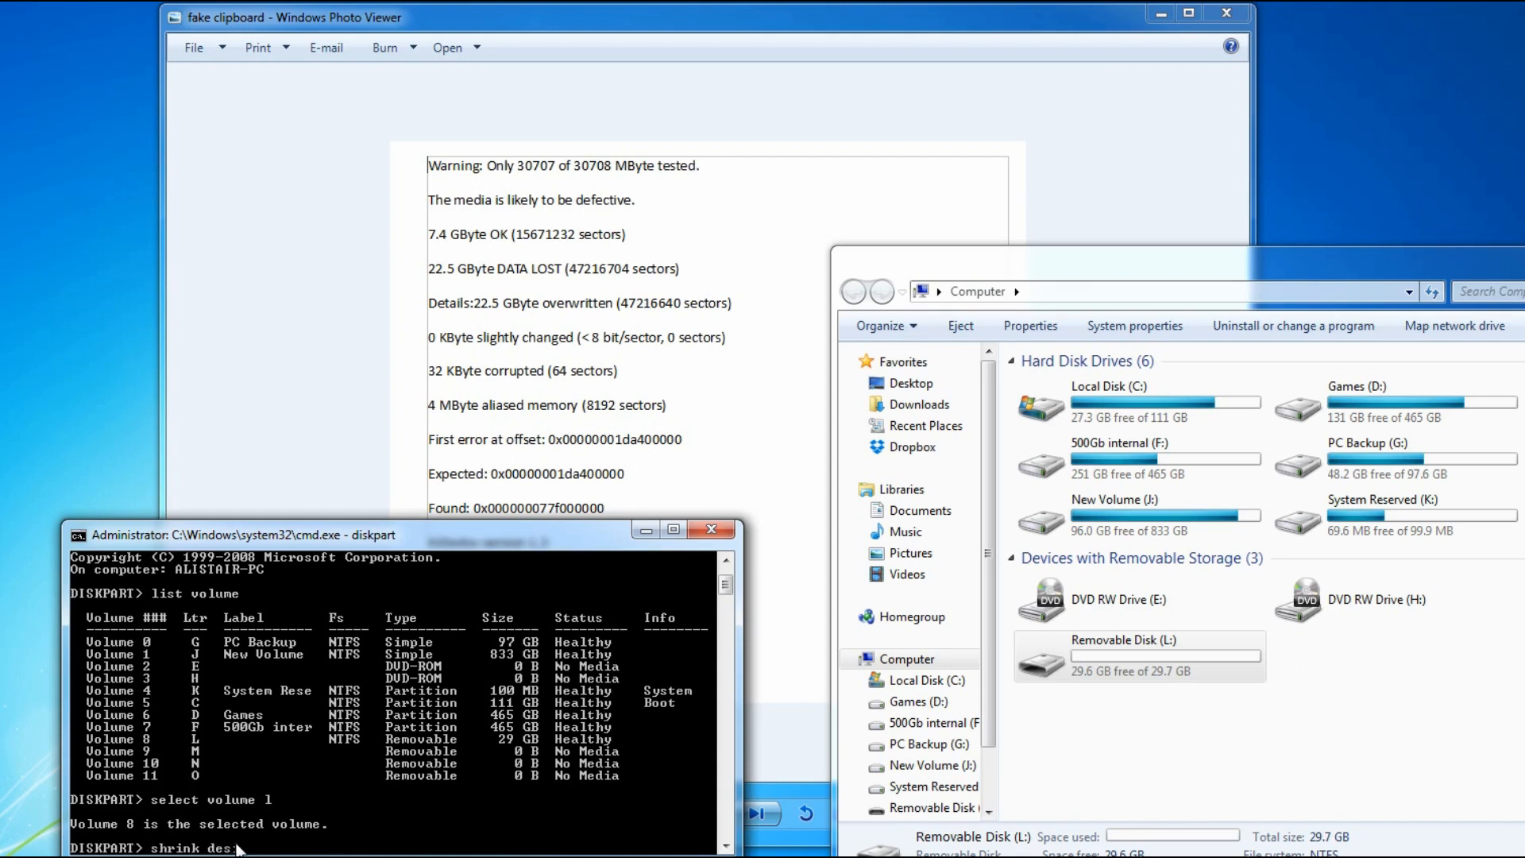
text(ired)
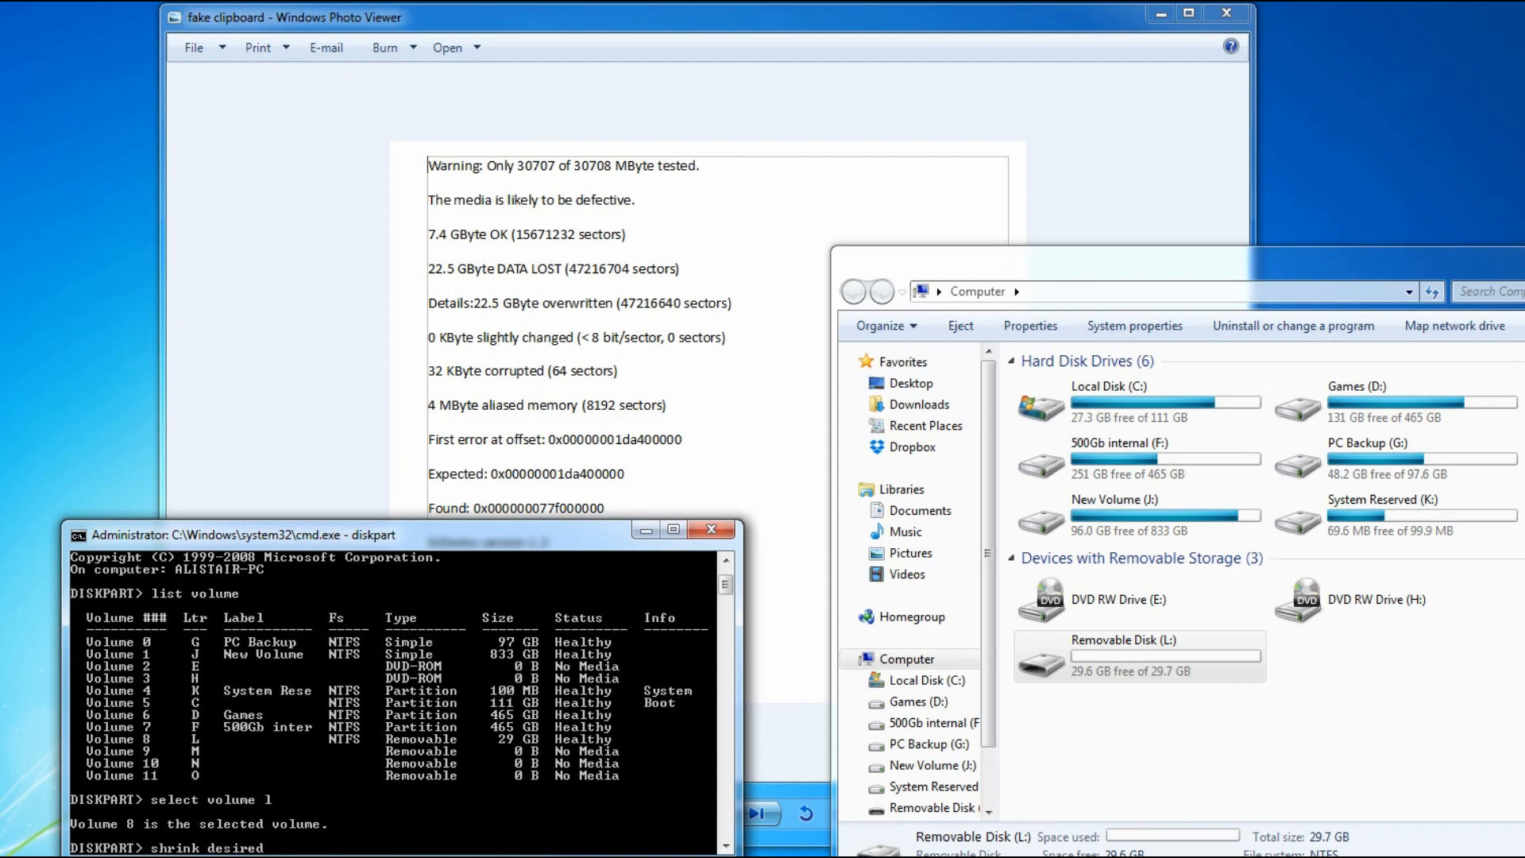
text(10000)
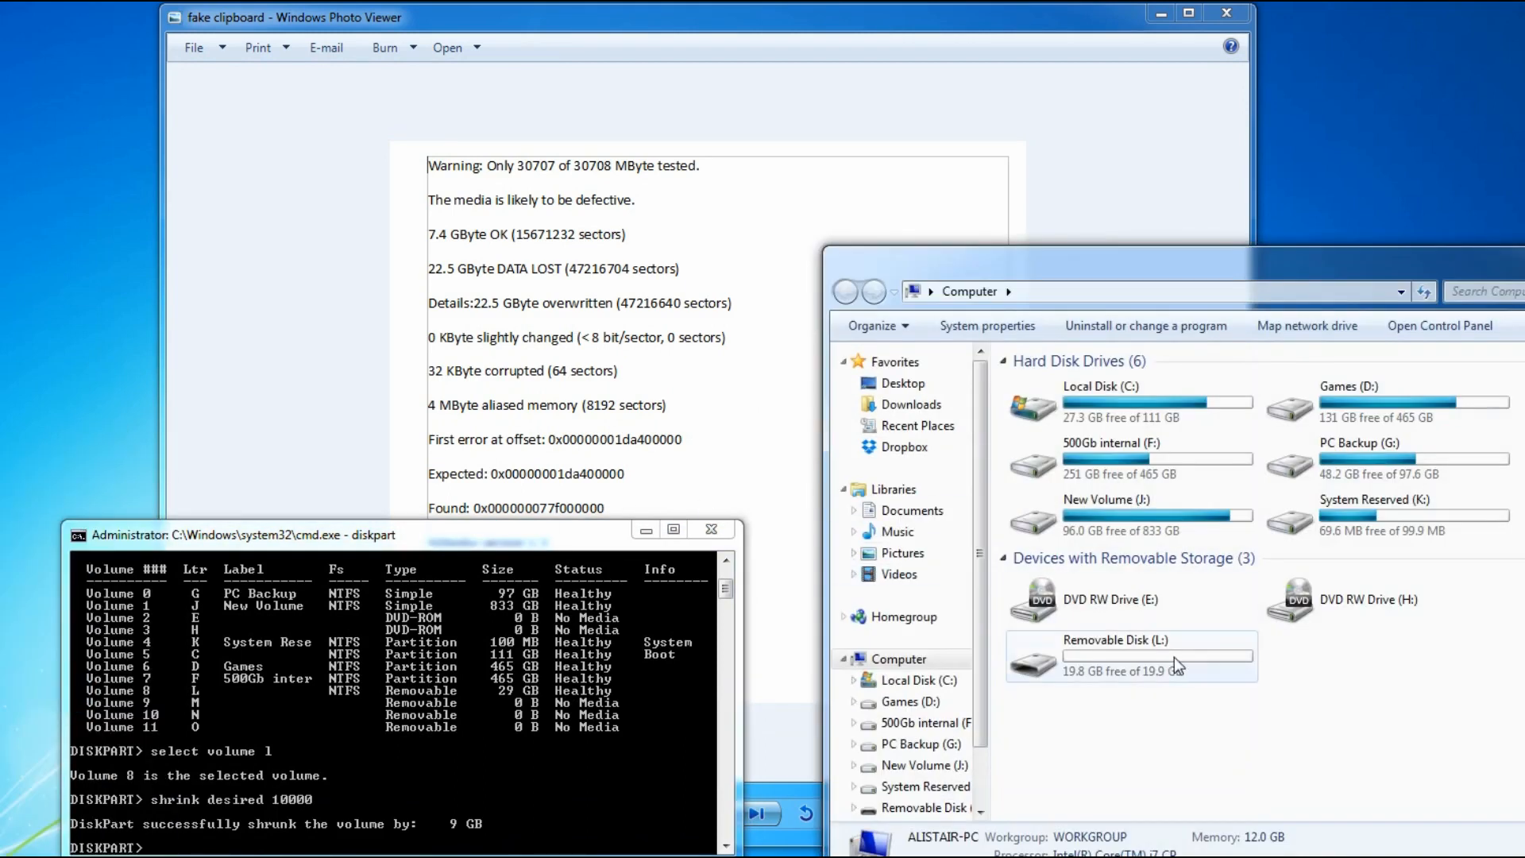
Step: Shrink Volume 8 again with shrink desired 12000, leaving L: at 8.24 GB in Explorer
click(1131, 655)
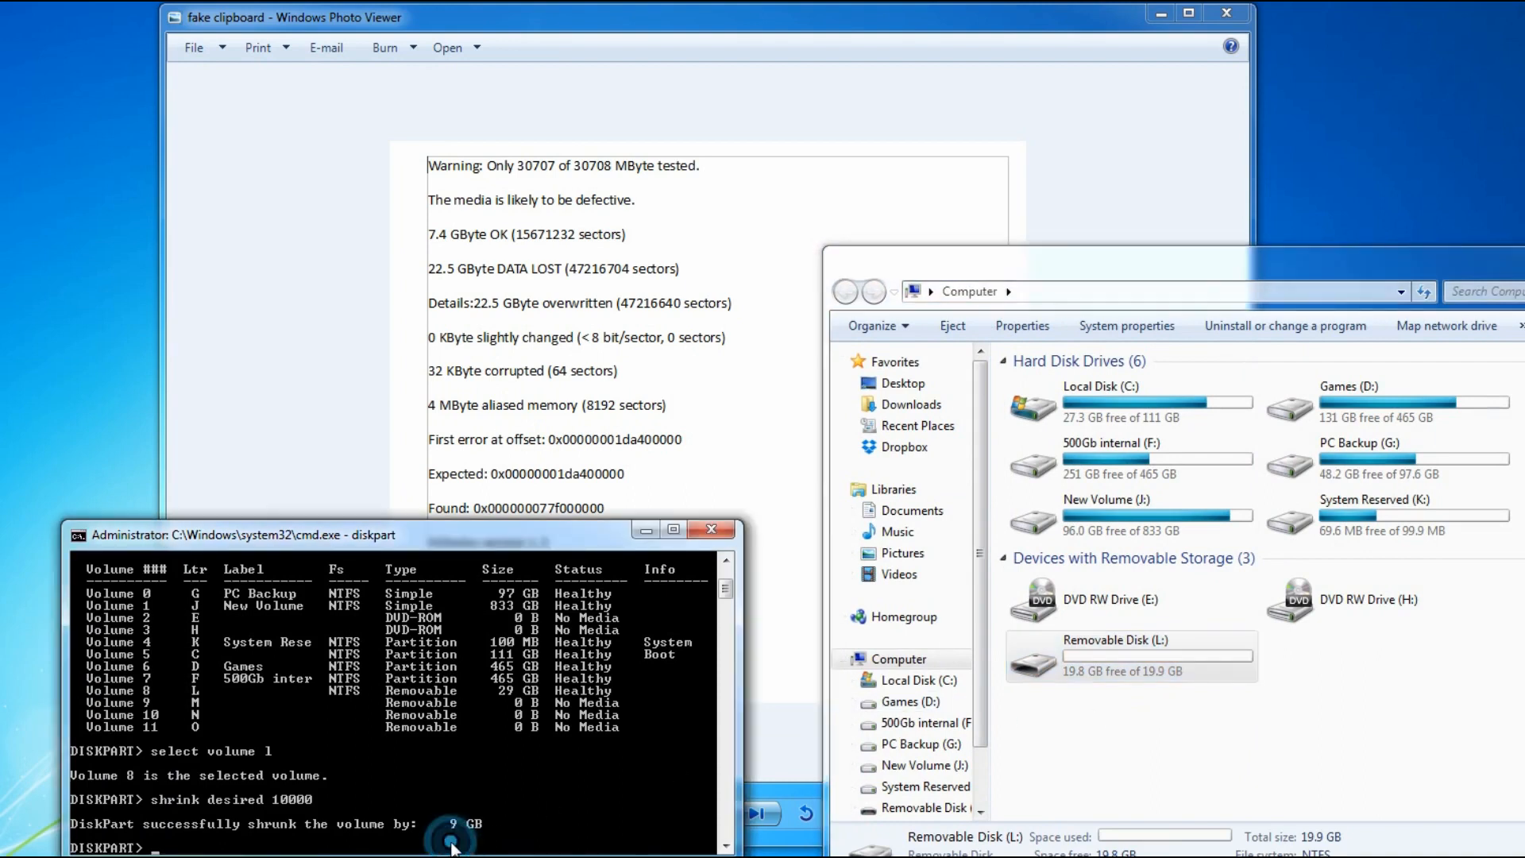
text(shrink)
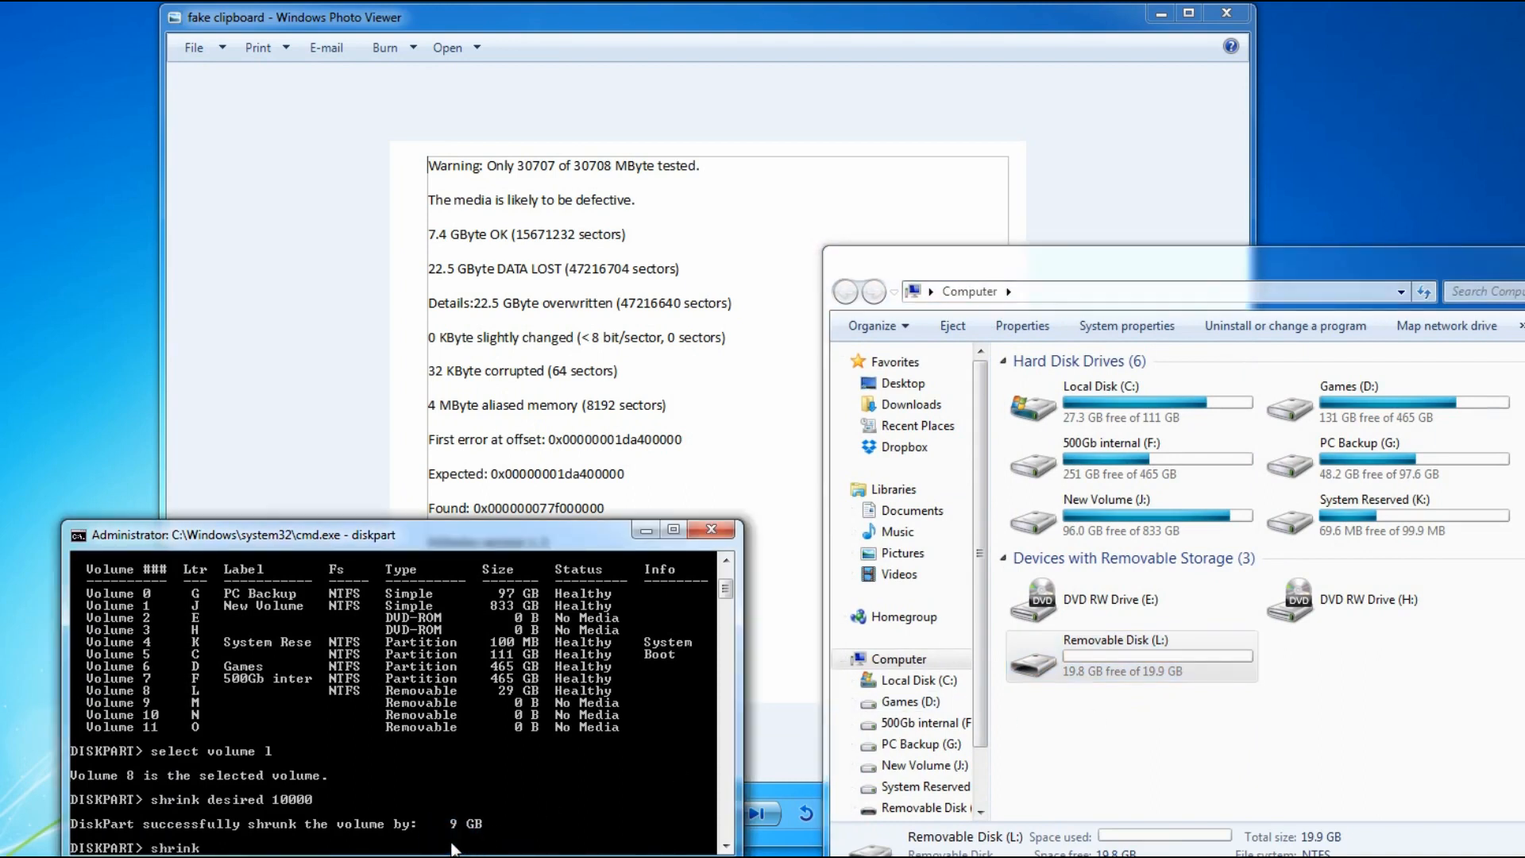
text(desired)
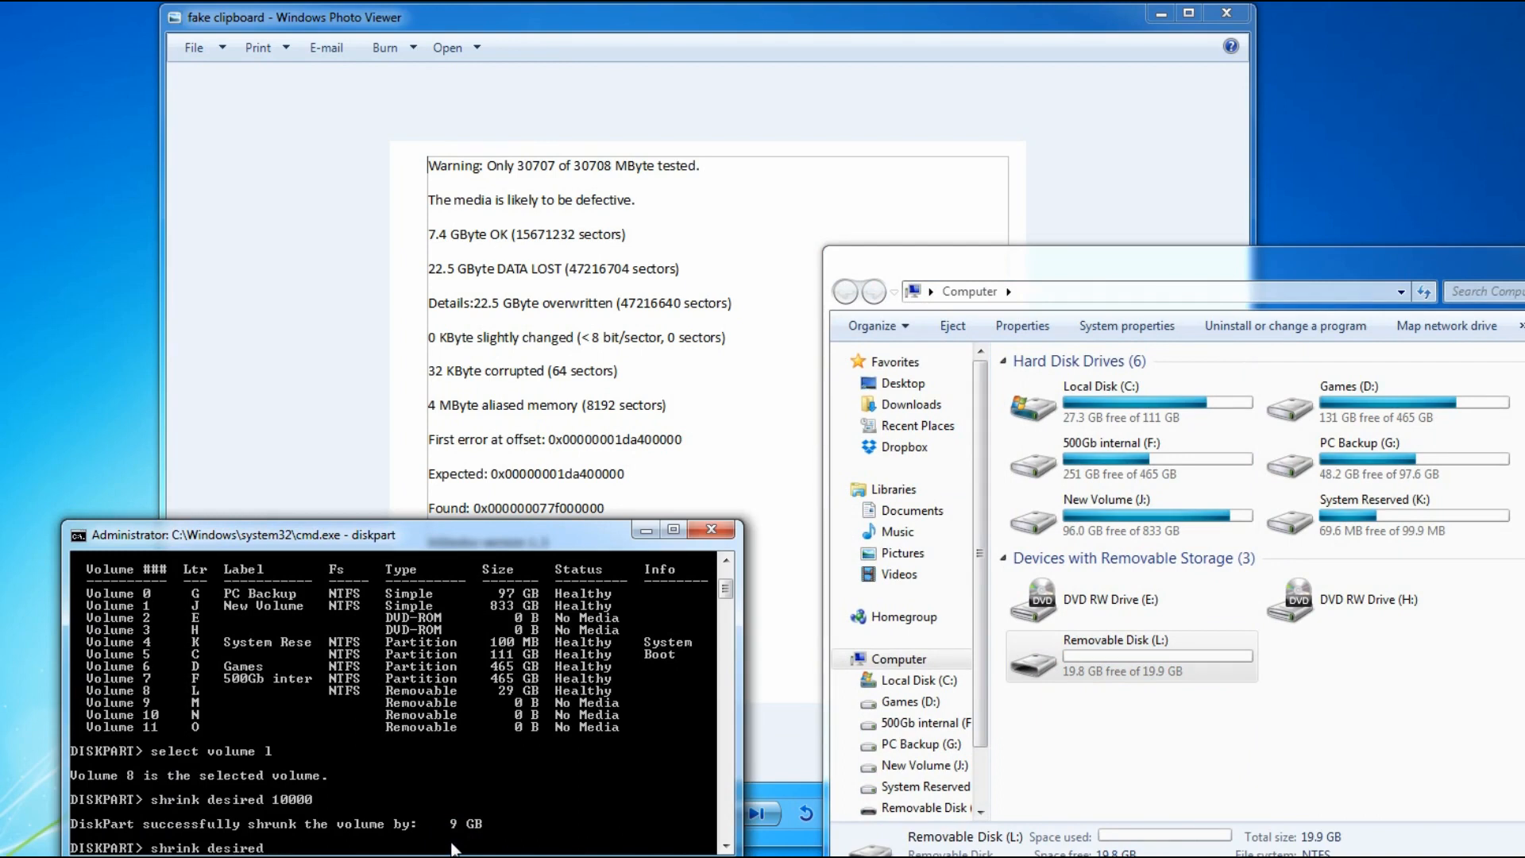
text(12000)
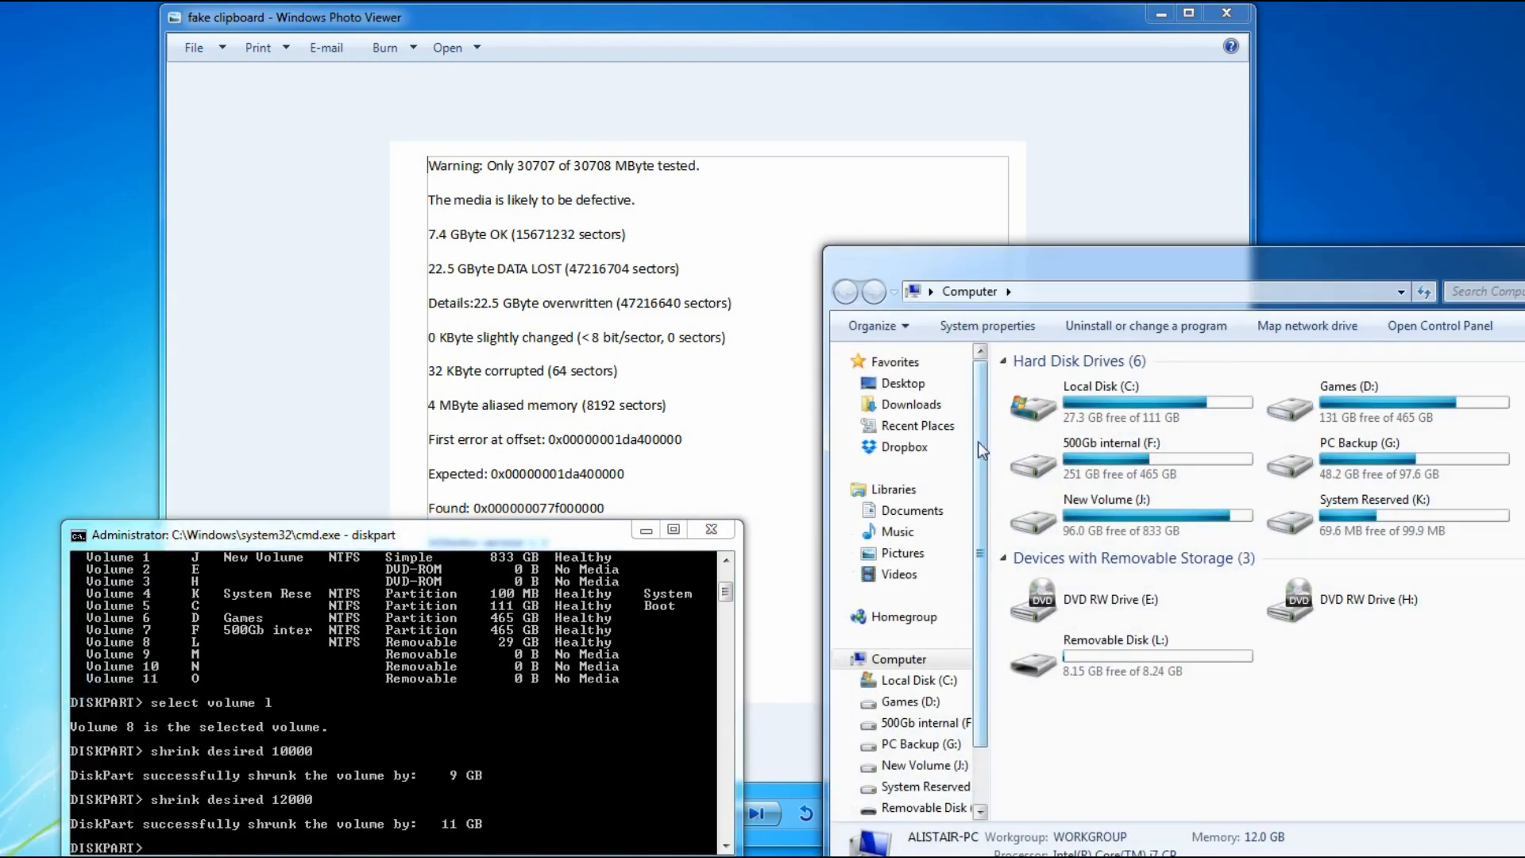
click(1127, 656)
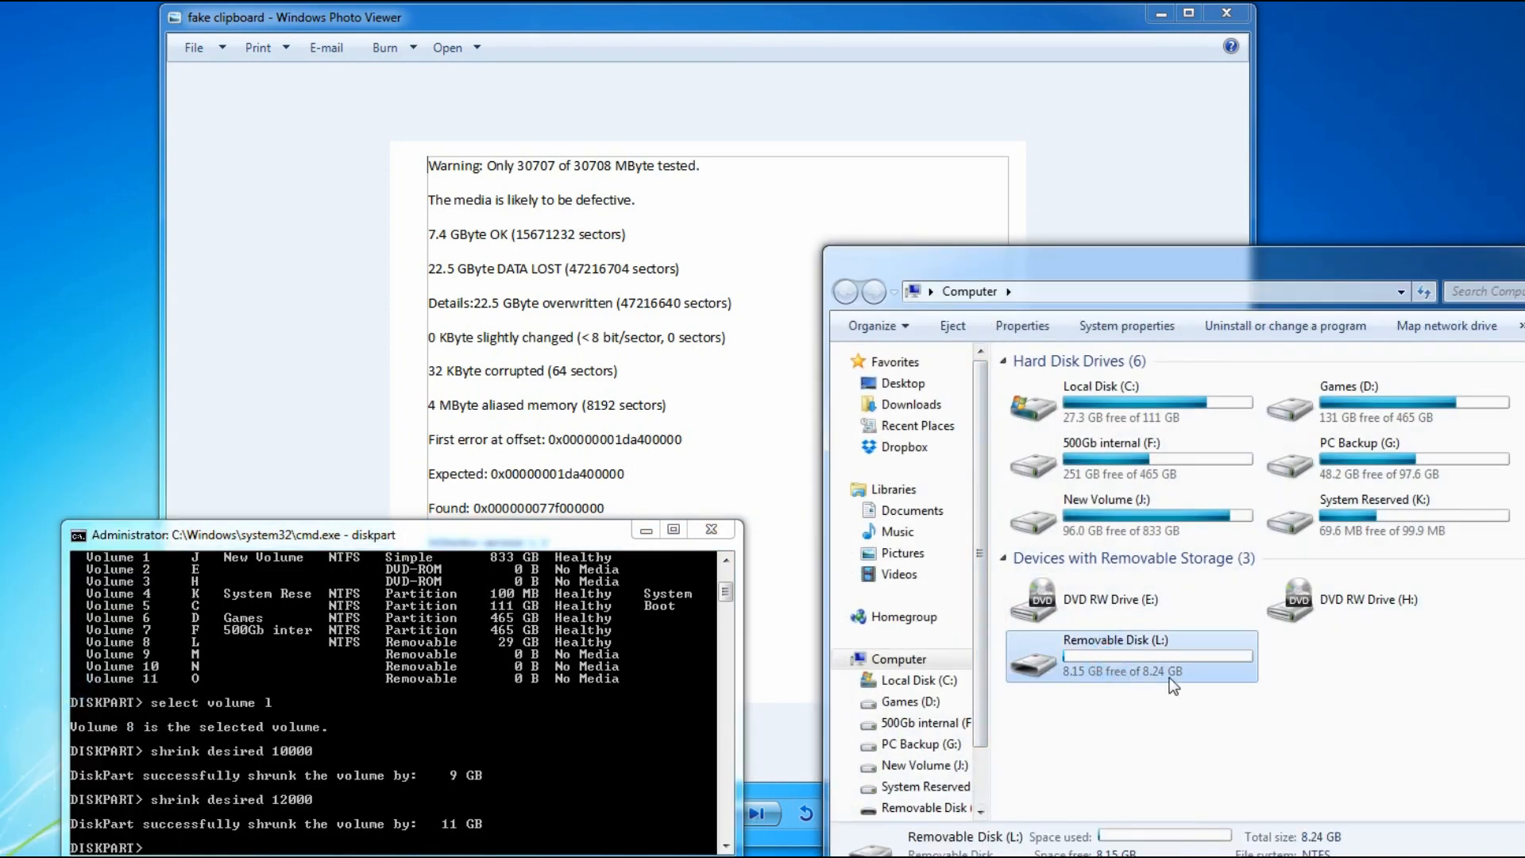
mouse_move(435, 241)
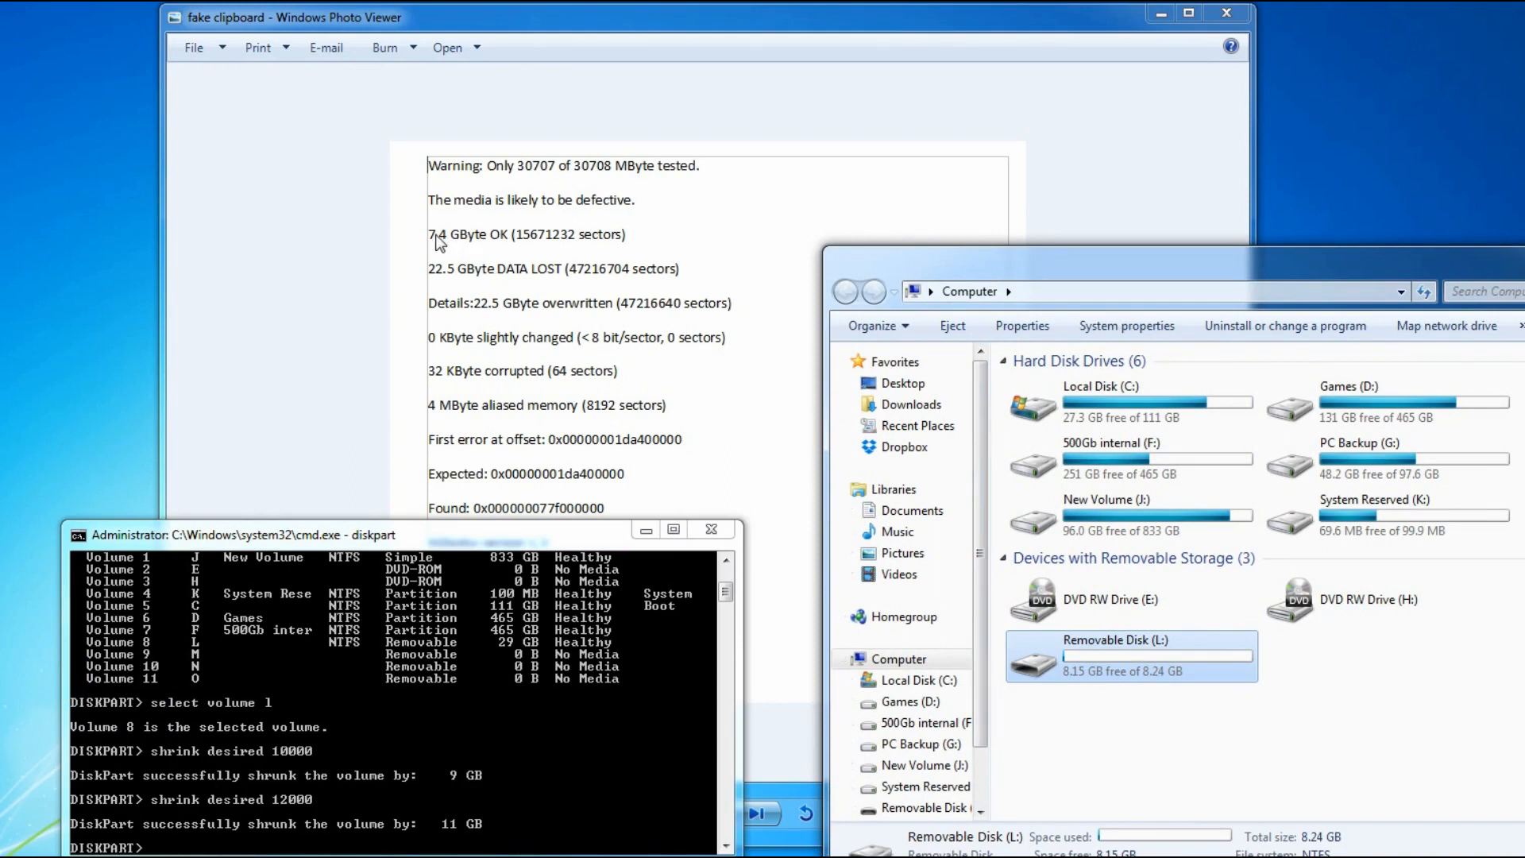
mouse_move(1128, 654)
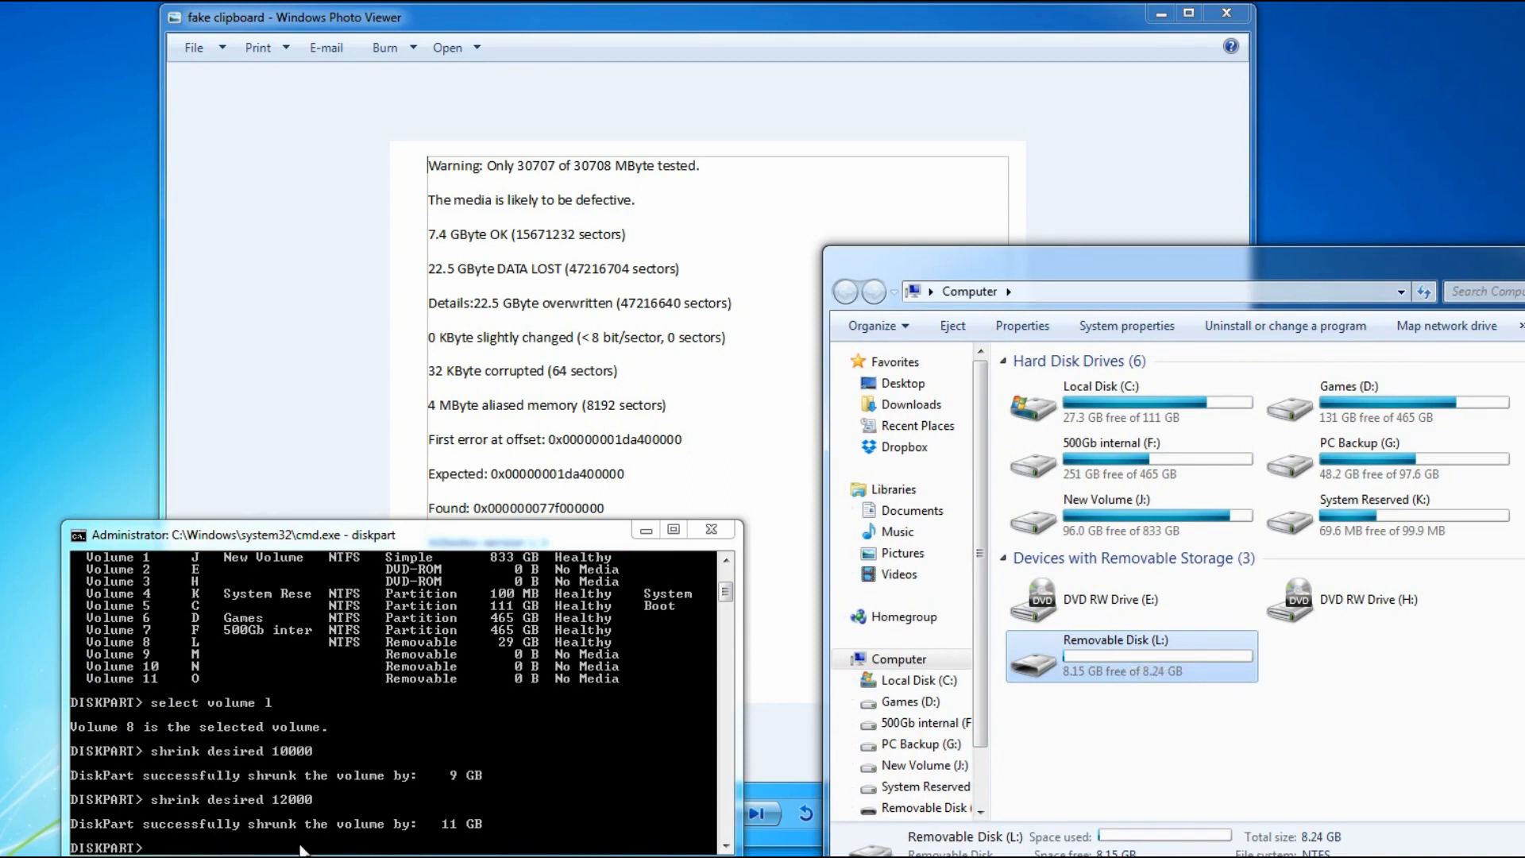
Step: Shrink Volume 8 by a further 900 MB, leaving L: at 7.36 GB
text(shrink desired)
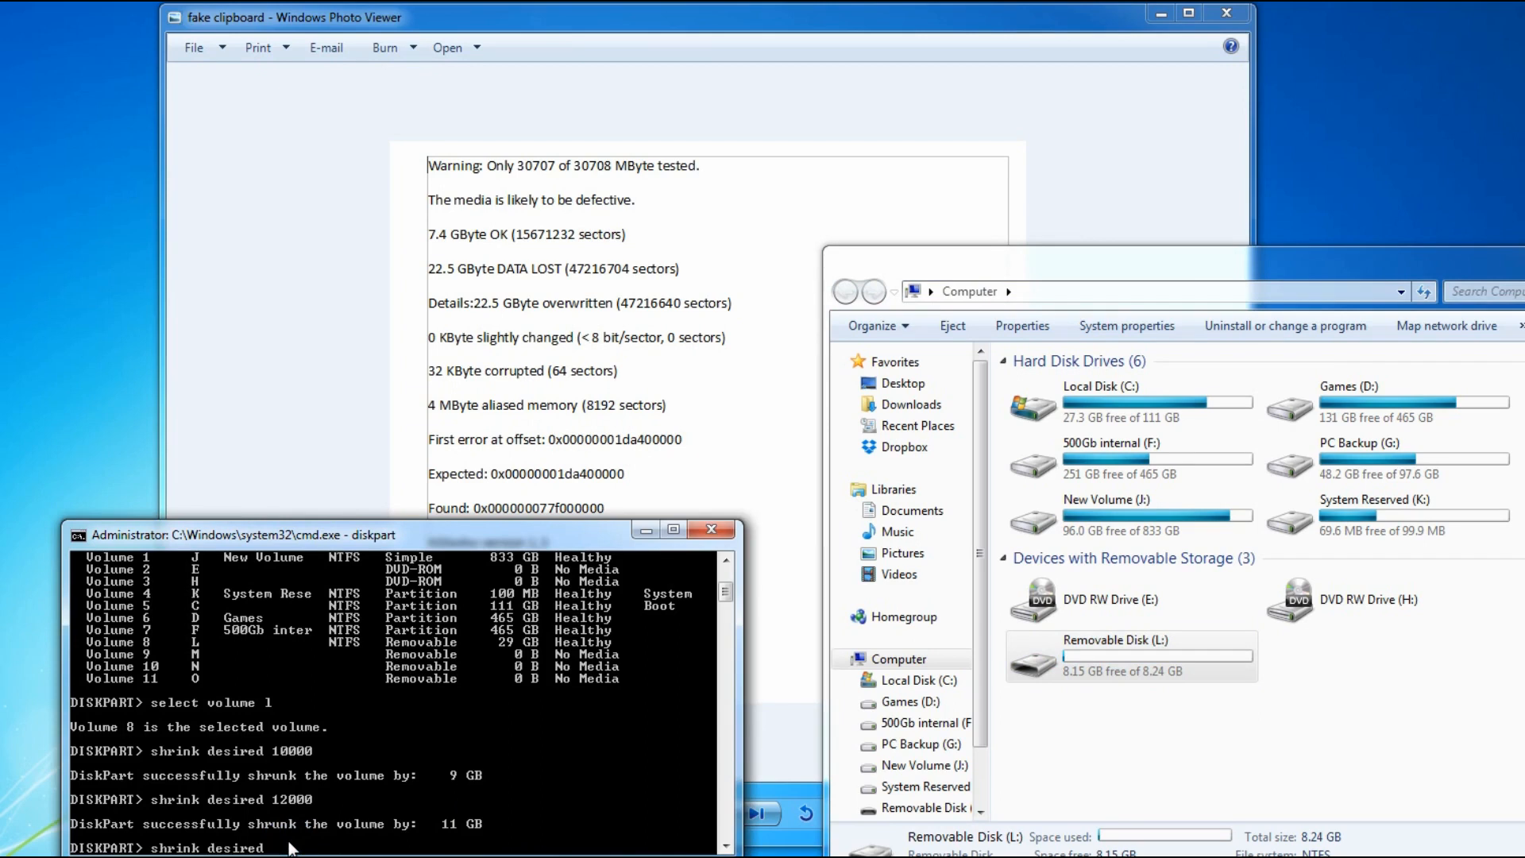
text(900)
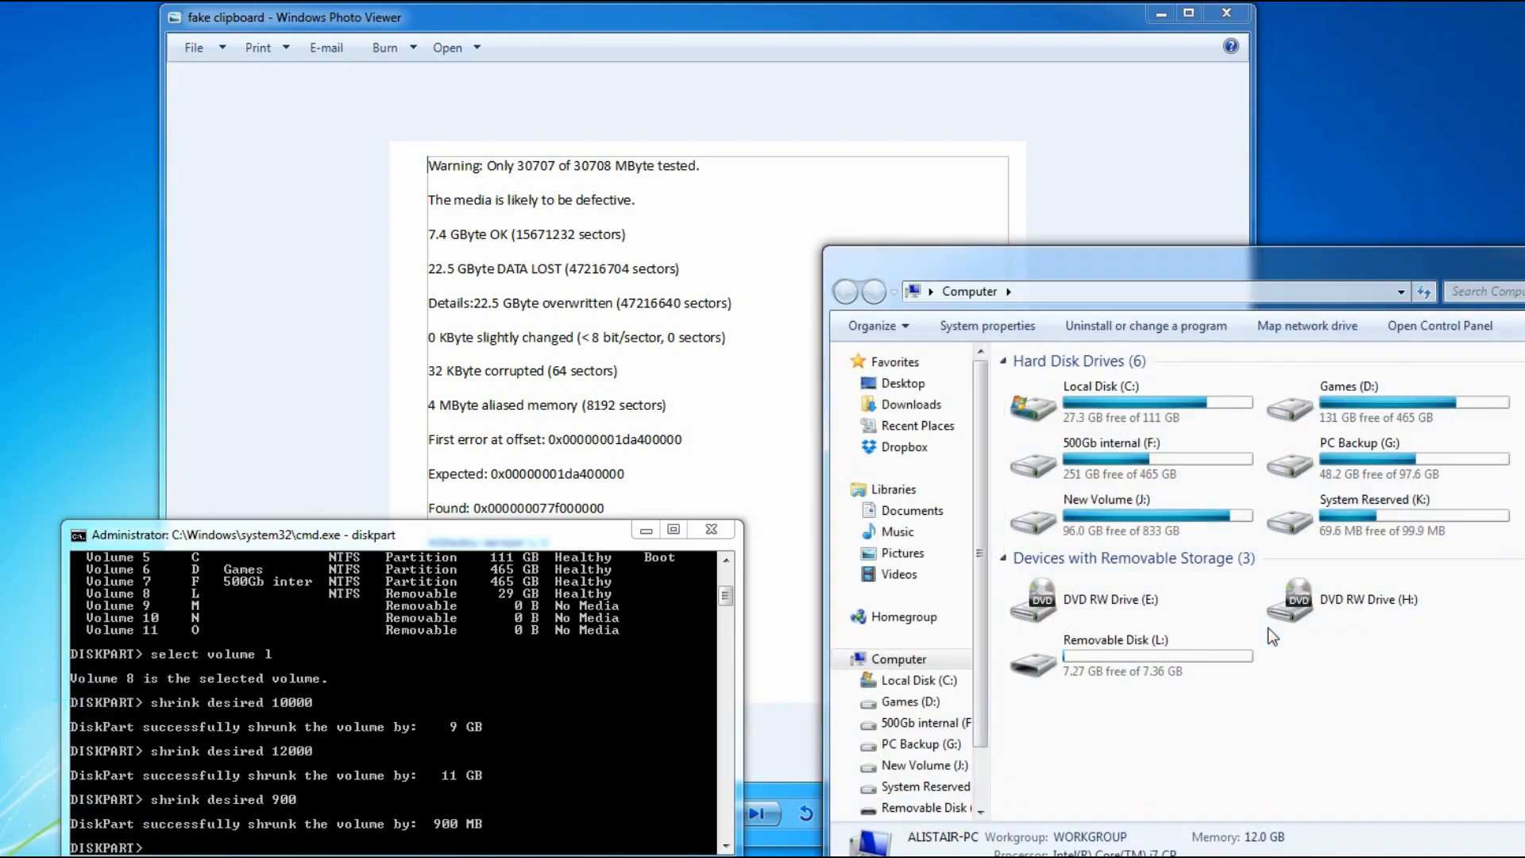
mouse_move(1207, 710)
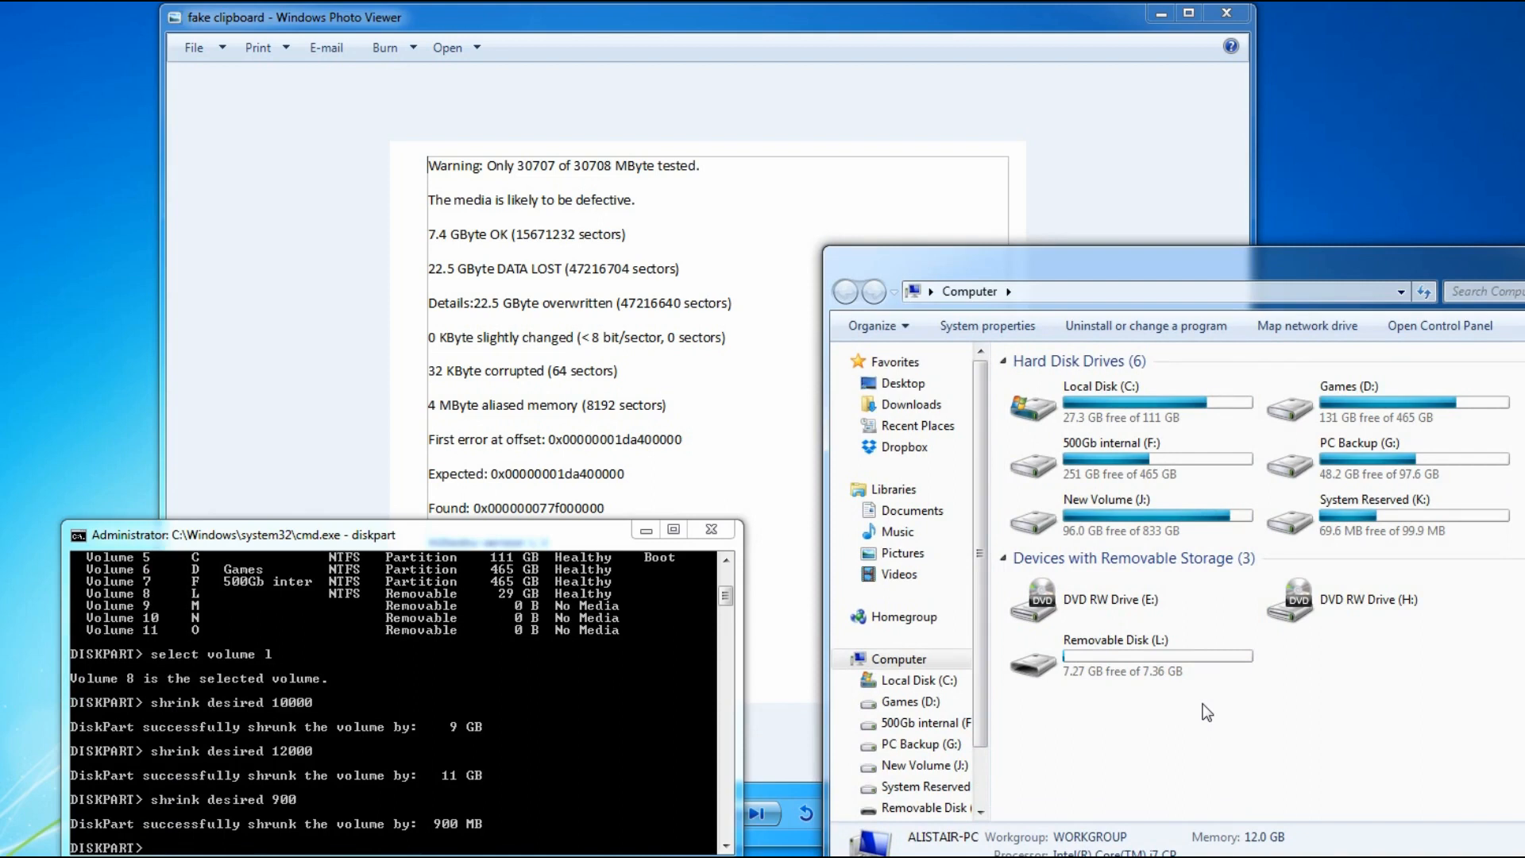
mouse_move(1124, 660)
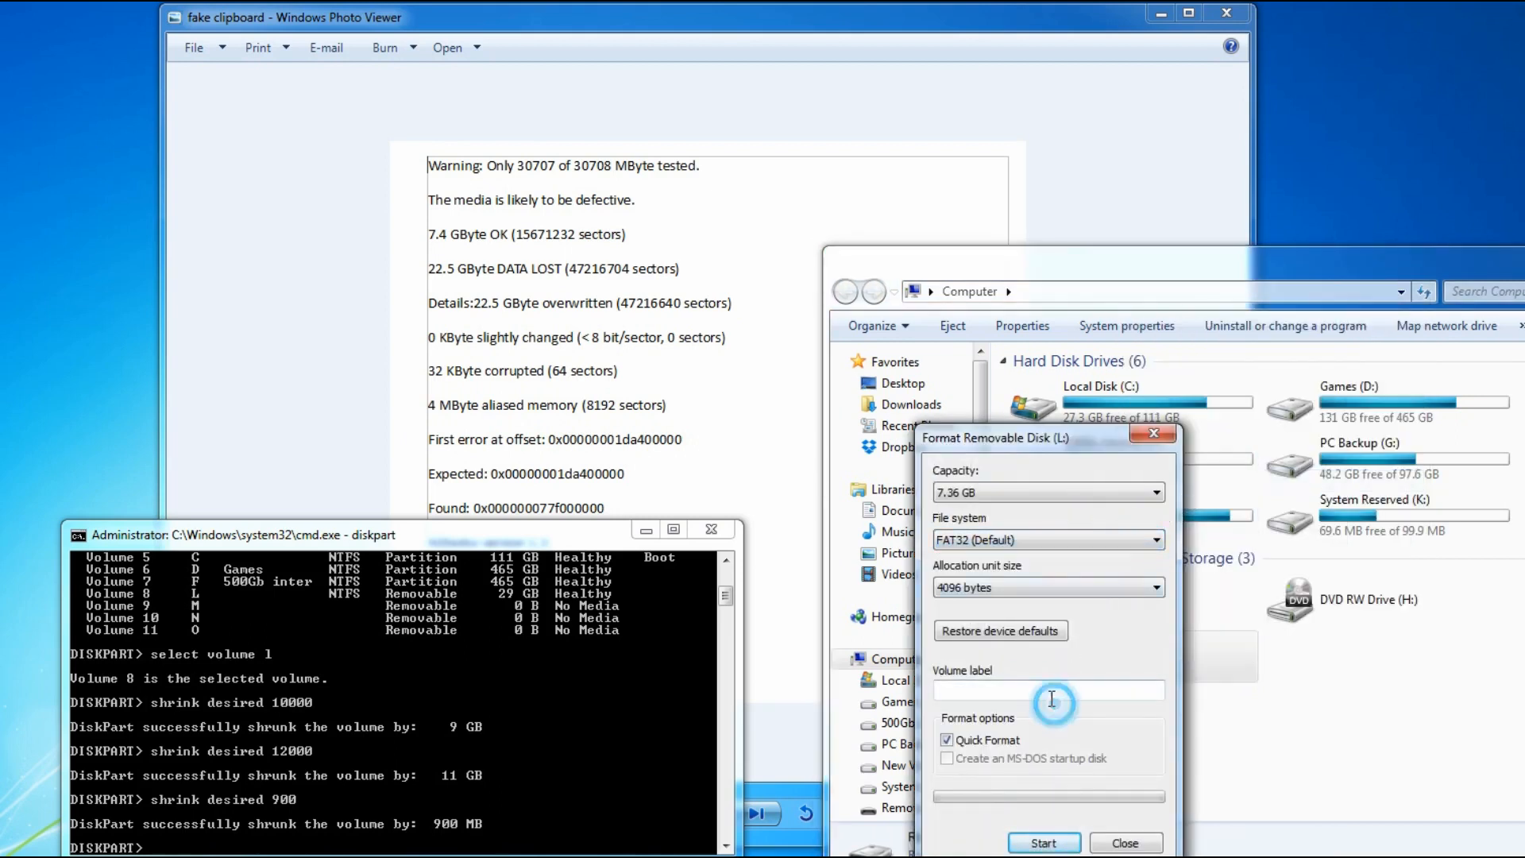
Step: Quick-format L: as FAT32 labeled 8Gb, then view its properties showing 7.35 GB
text(8Gb)
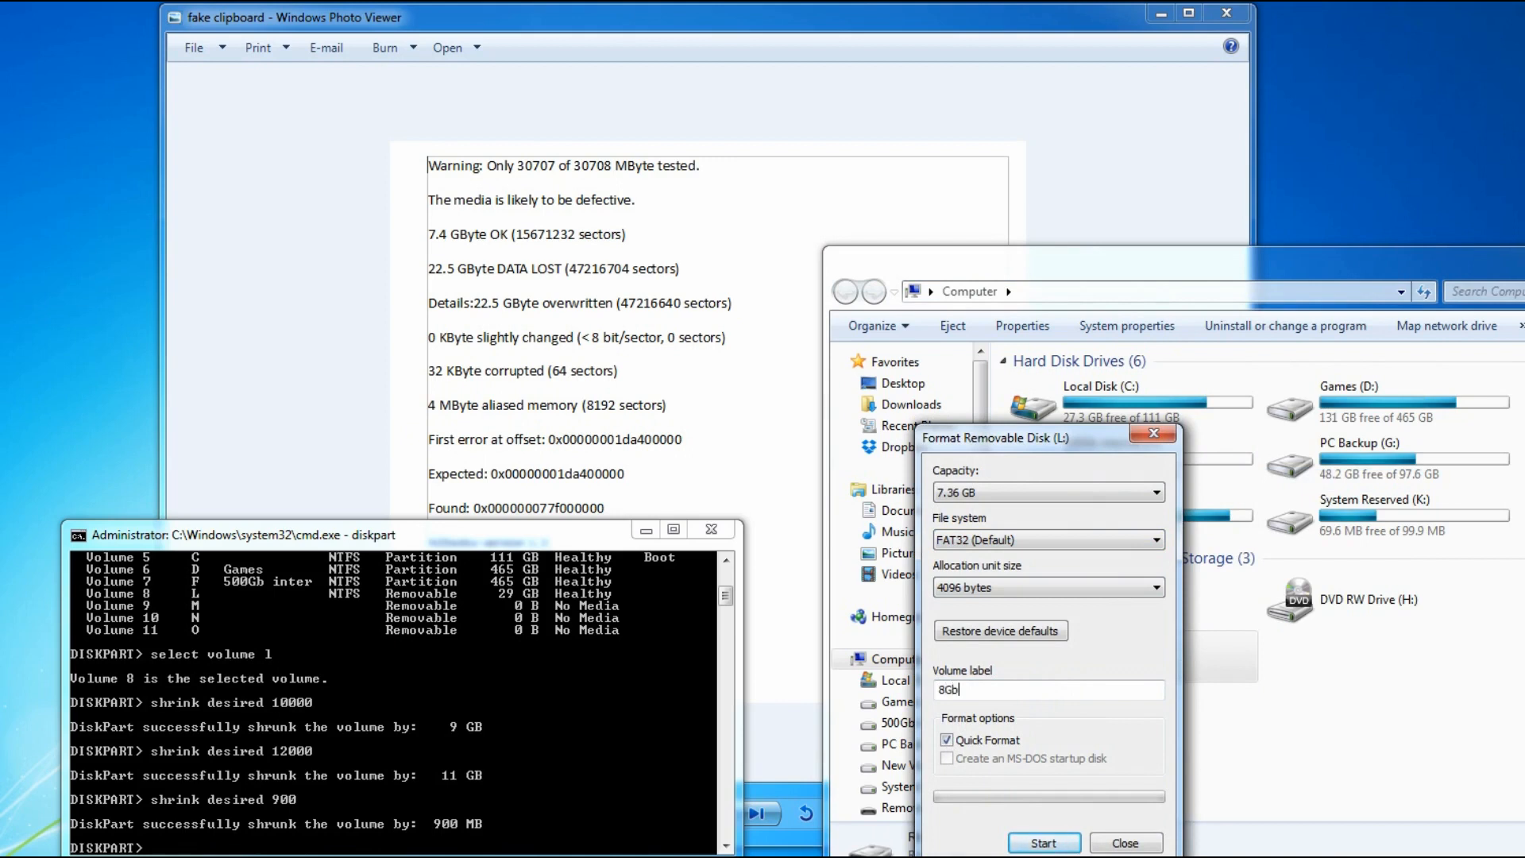
click(1045, 842)
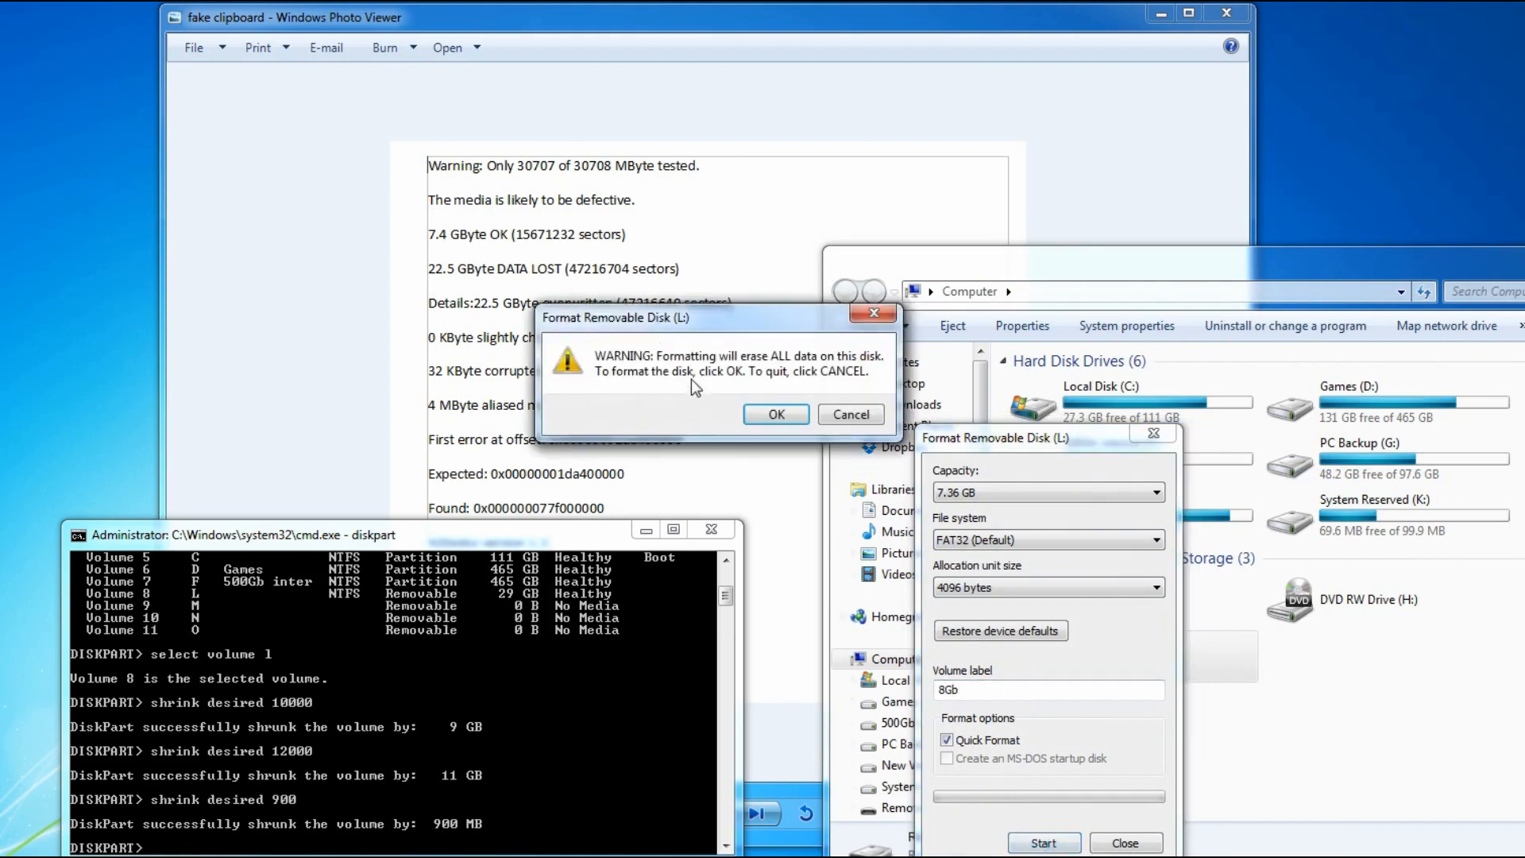
click(775, 413)
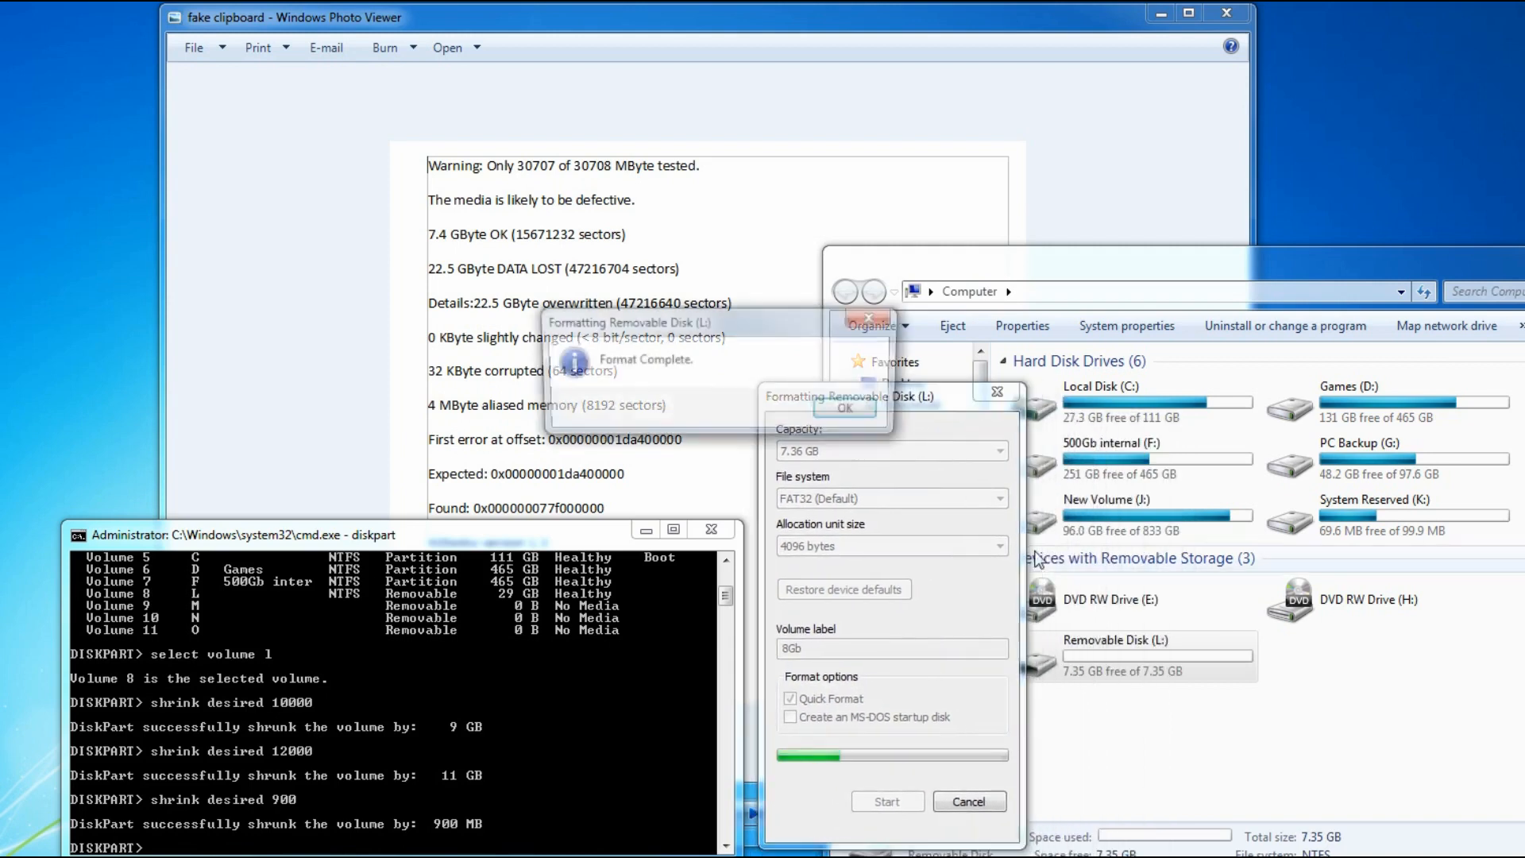
click(841, 407)
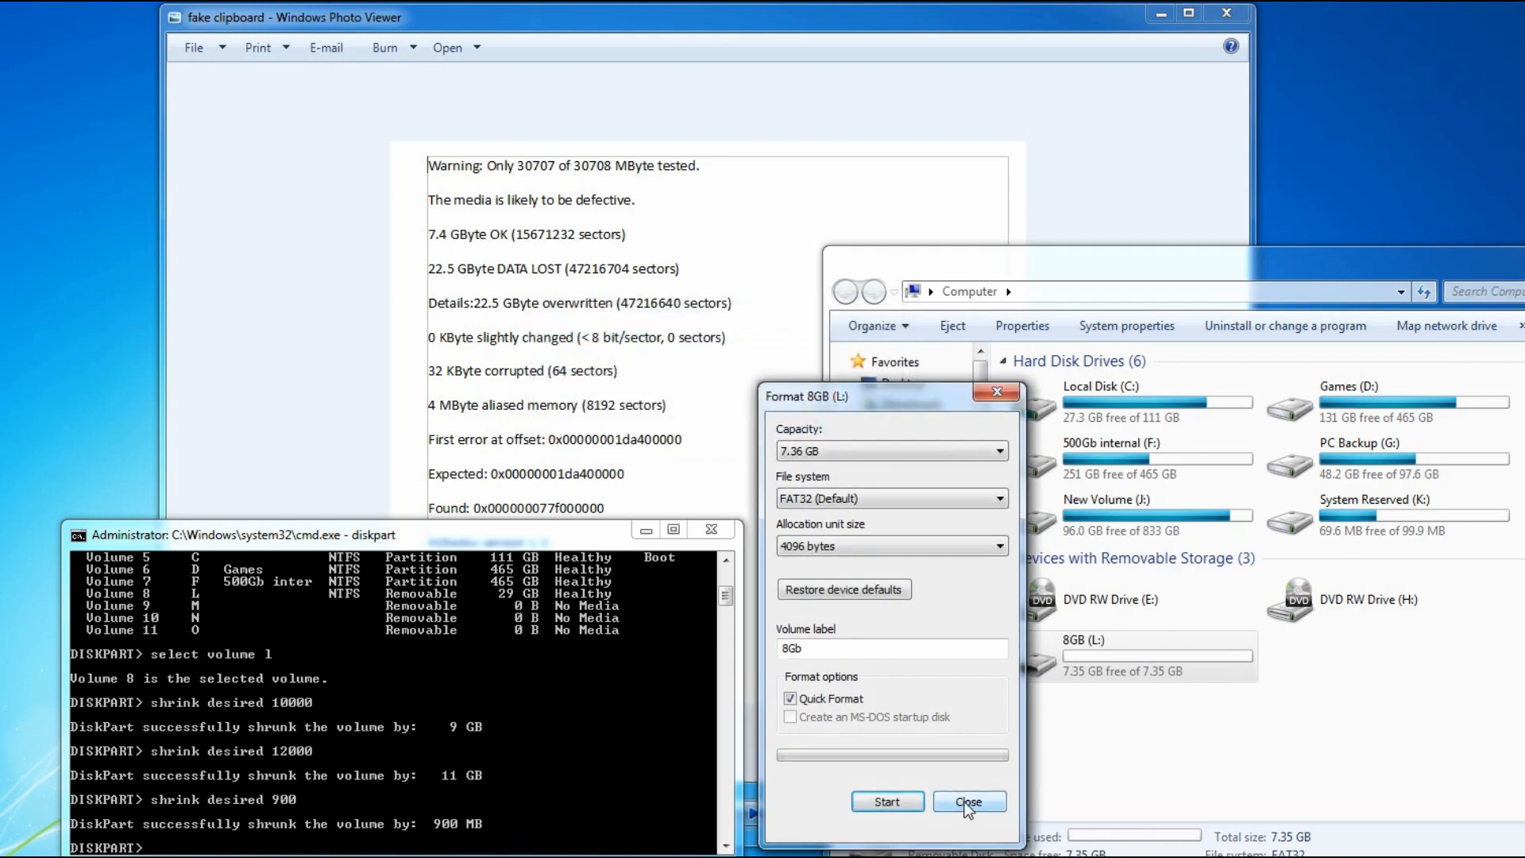
click(969, 800)
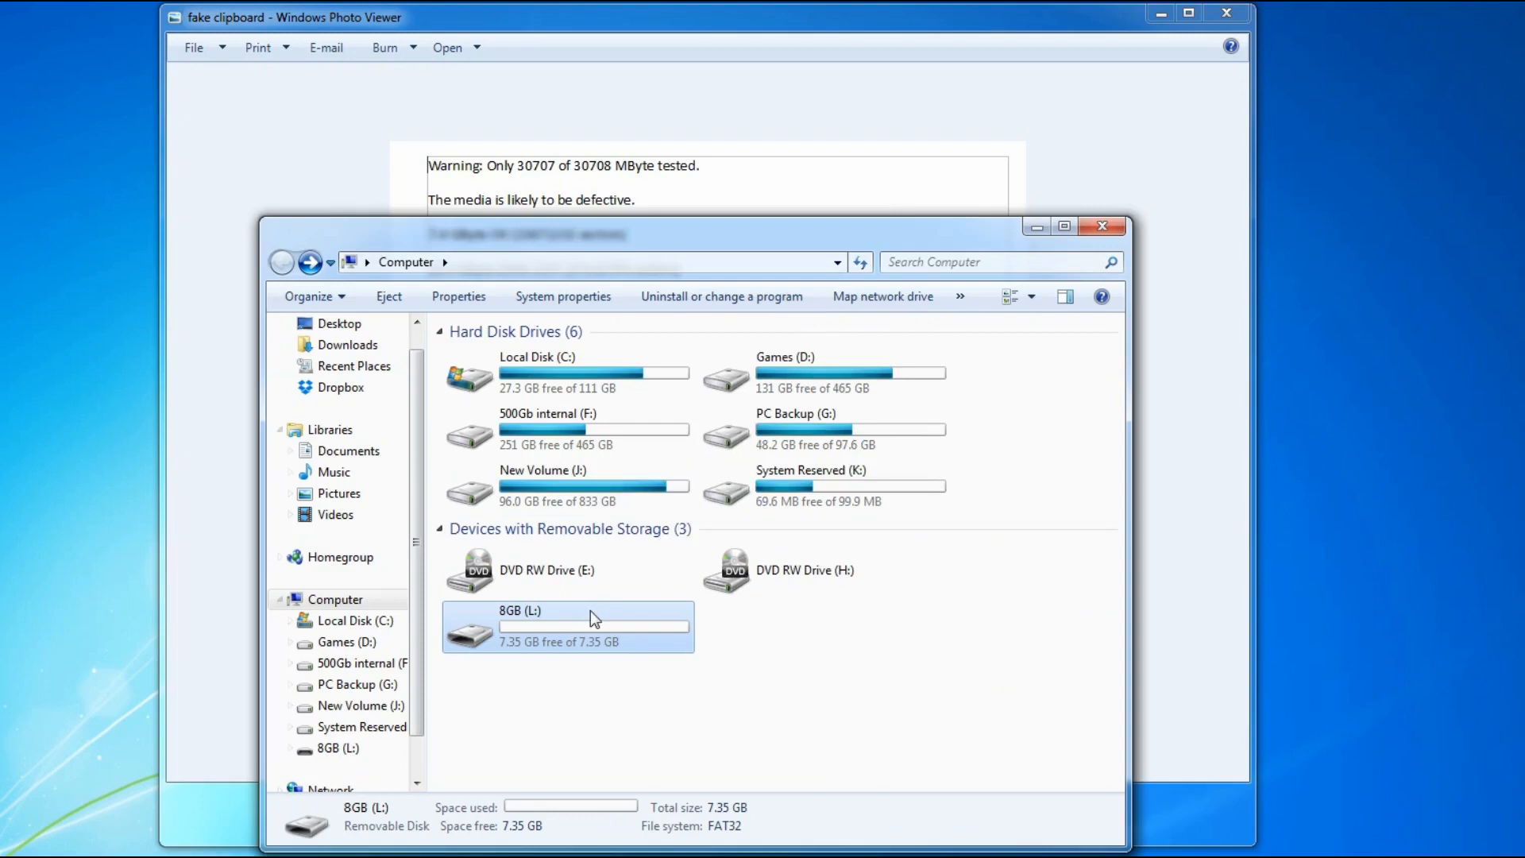
click(457, 295)
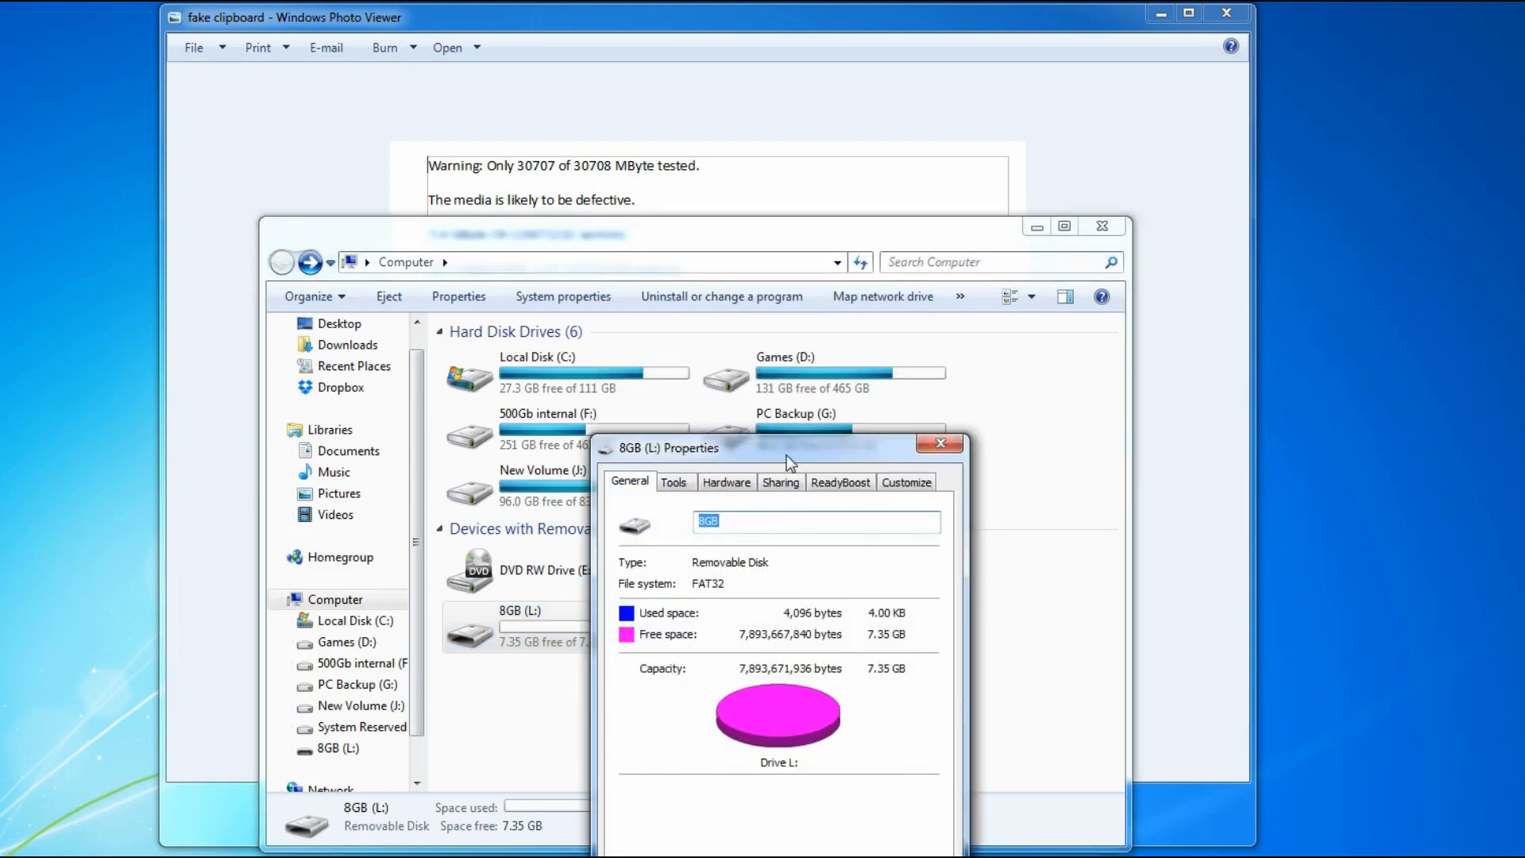